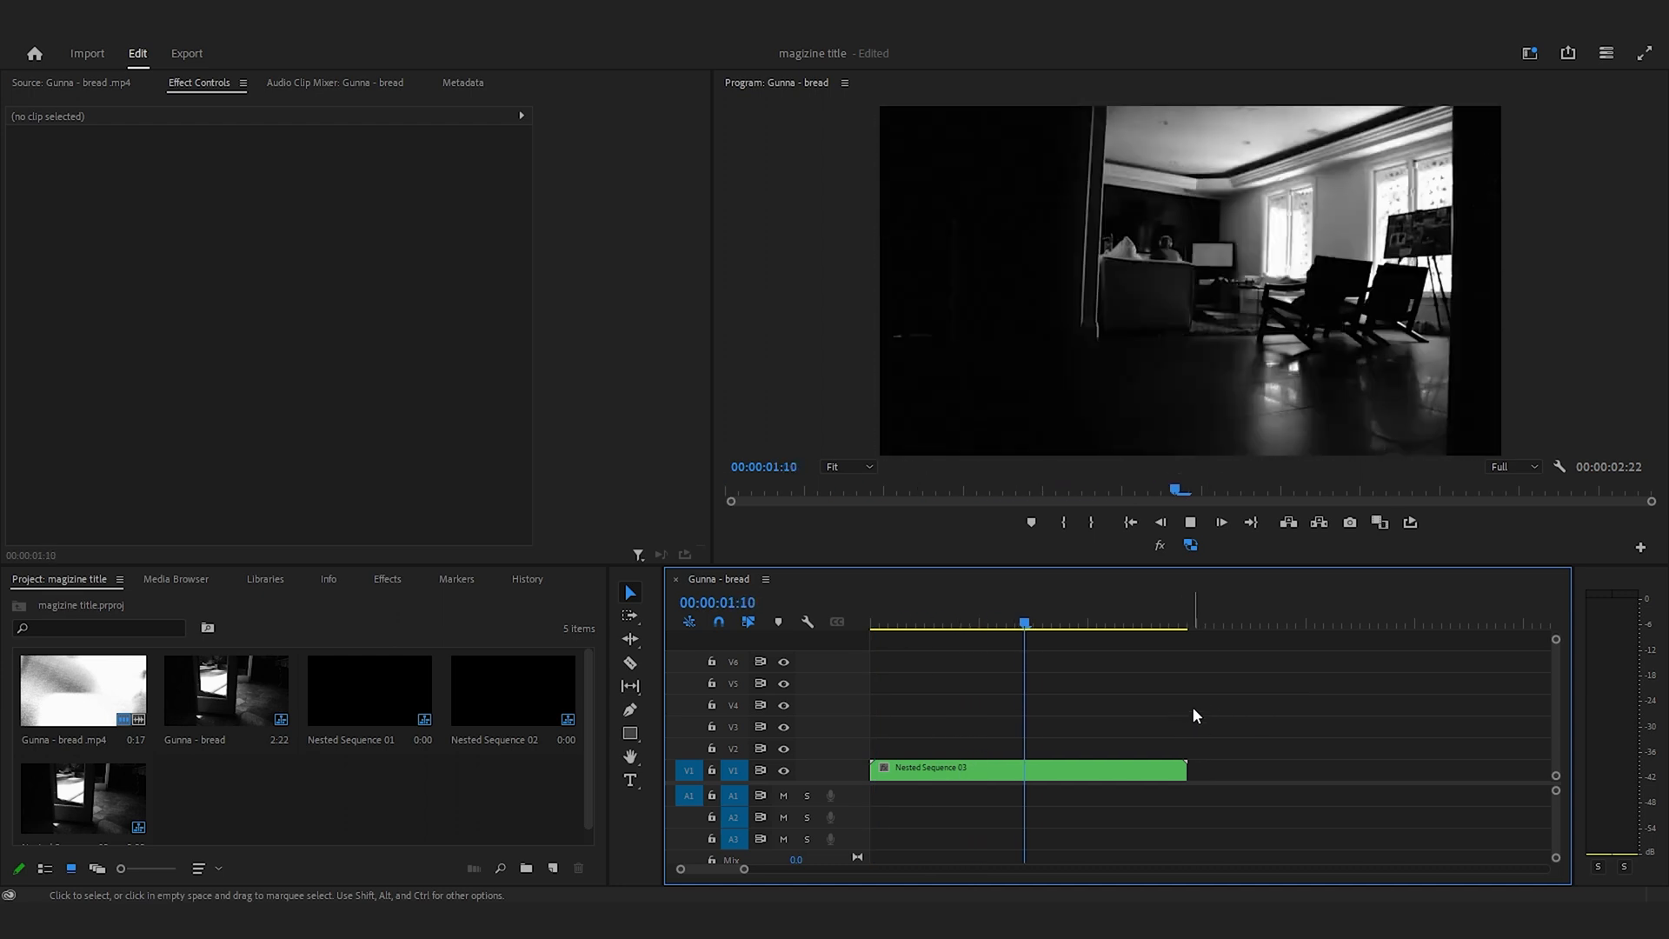
Step: Check the nested clip's settings, then scroll through the Bing image results
{"action": "left_click", "coordinate": [1022, 769]}
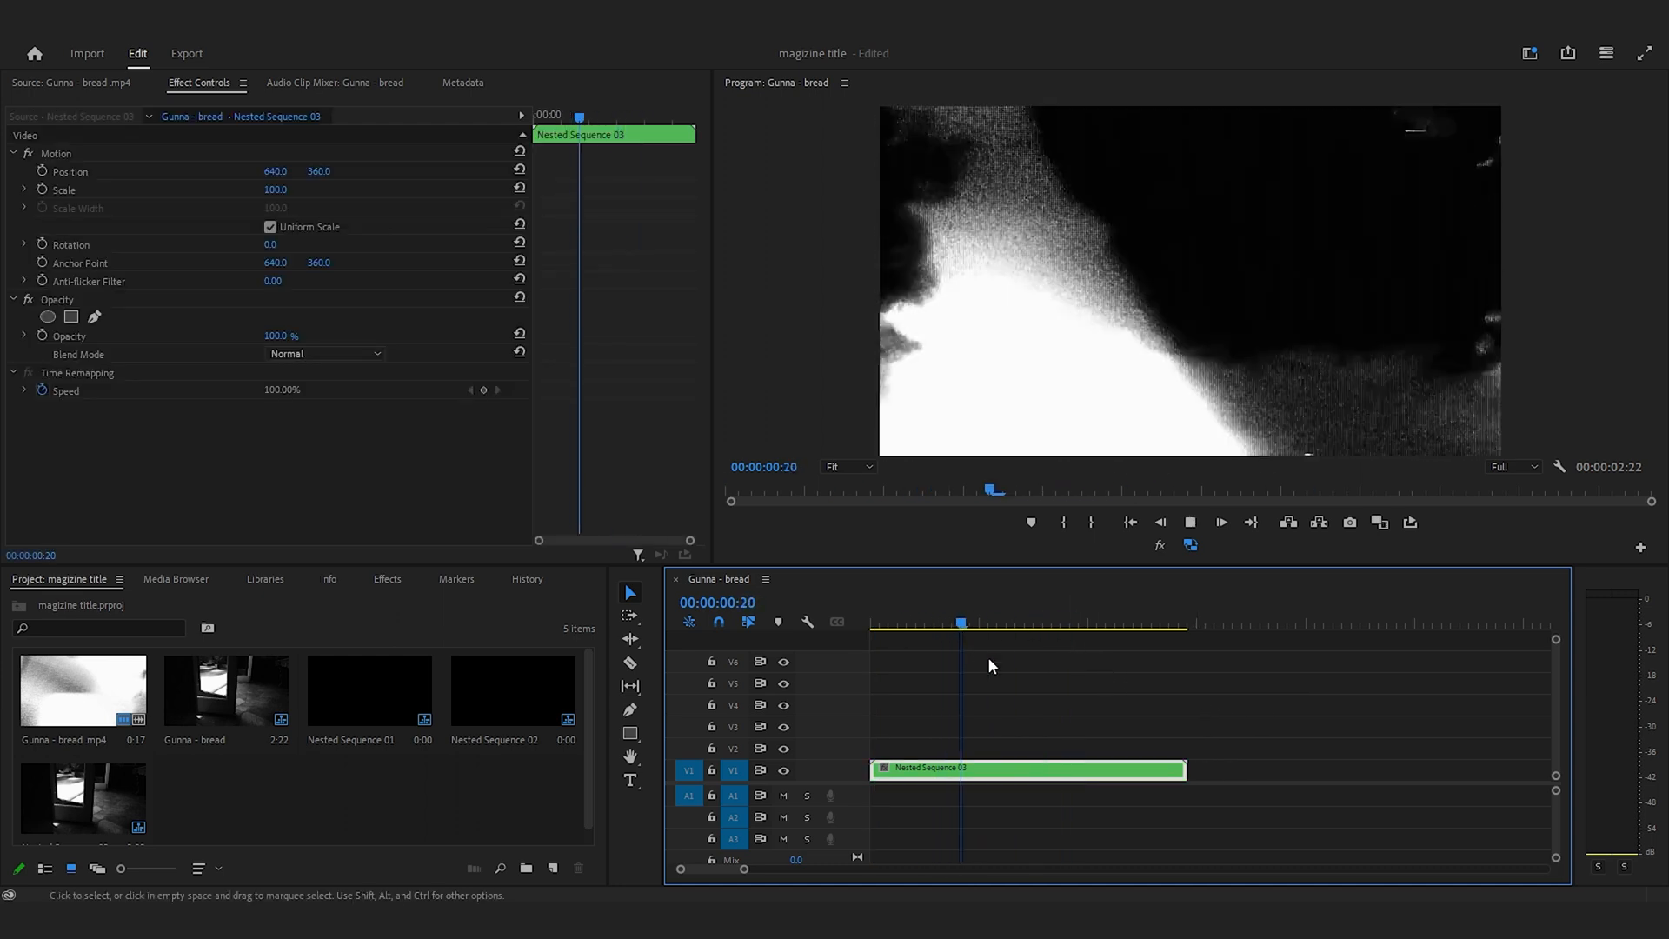
{"action": "left_click", "coordinate": [1054, 625]}
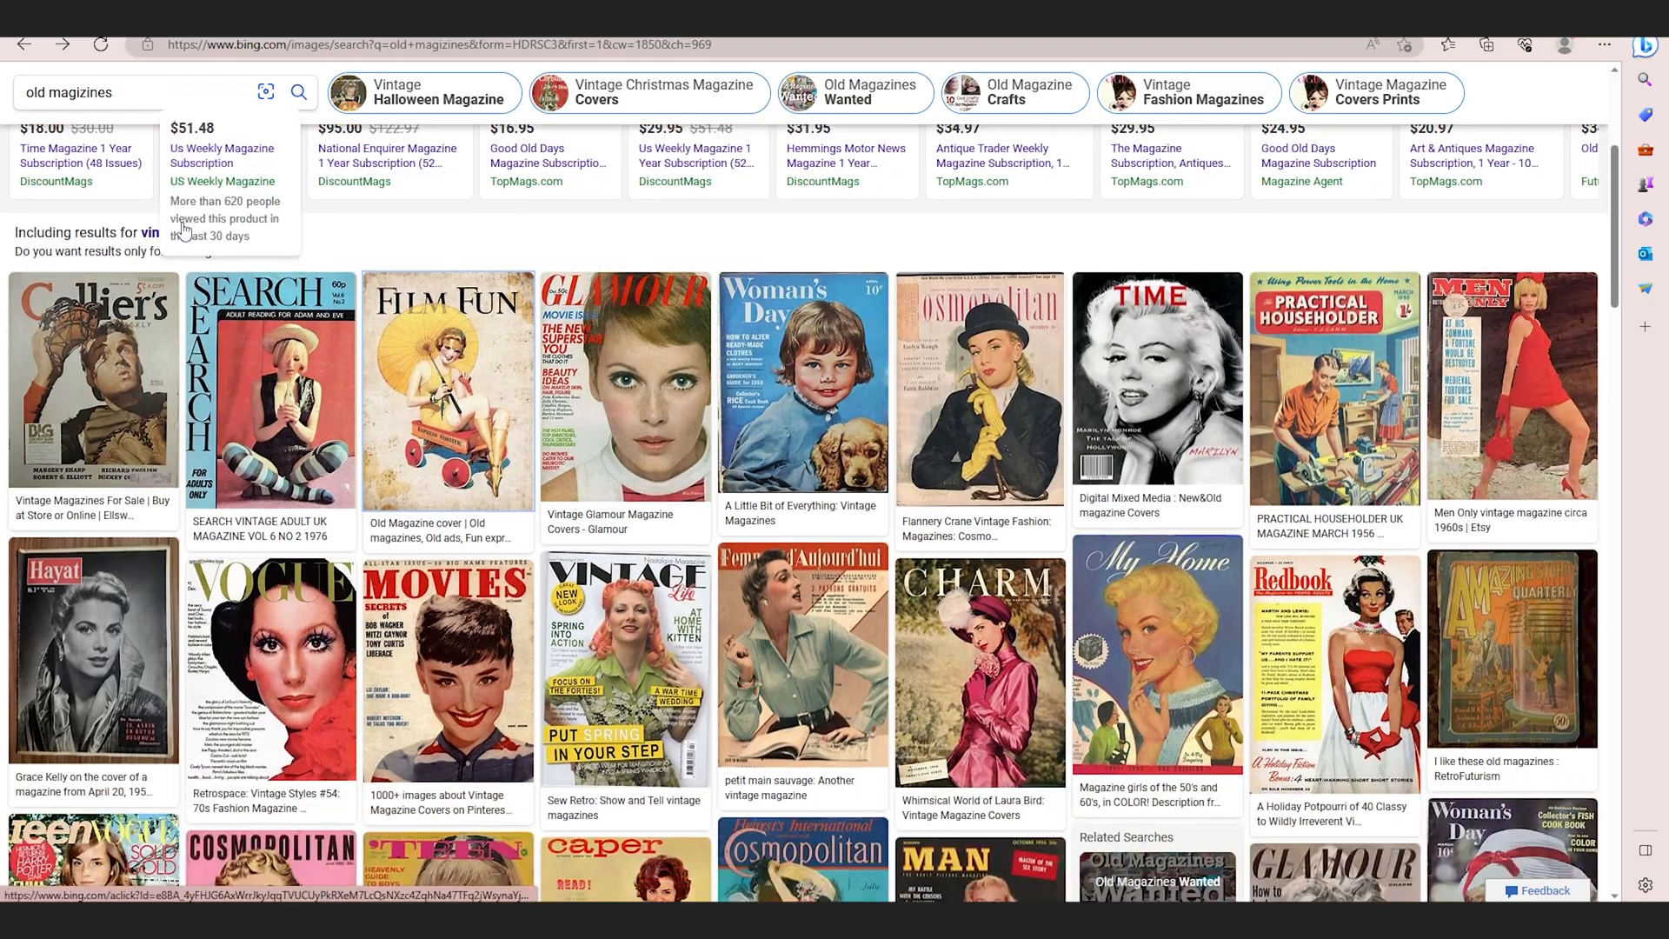
{"action": "scroll", "scroll_direction": "down", "scroll_amount": 3}
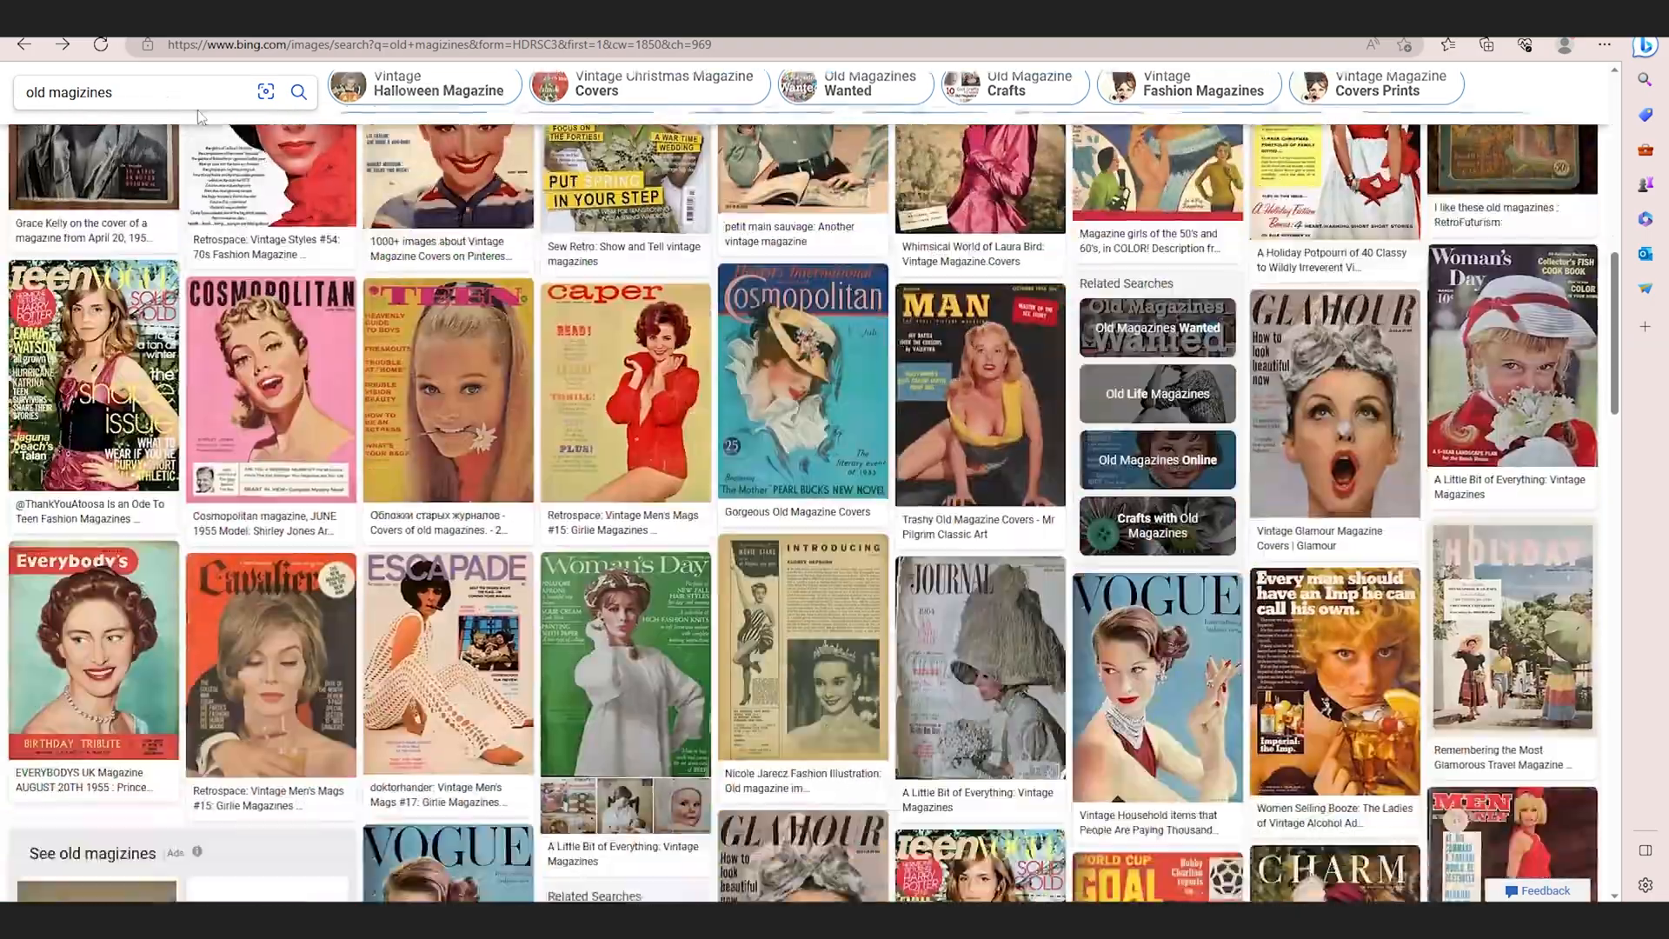
{"action": "scroll", "scroll_direction": "down", "scroll_amount": 3}
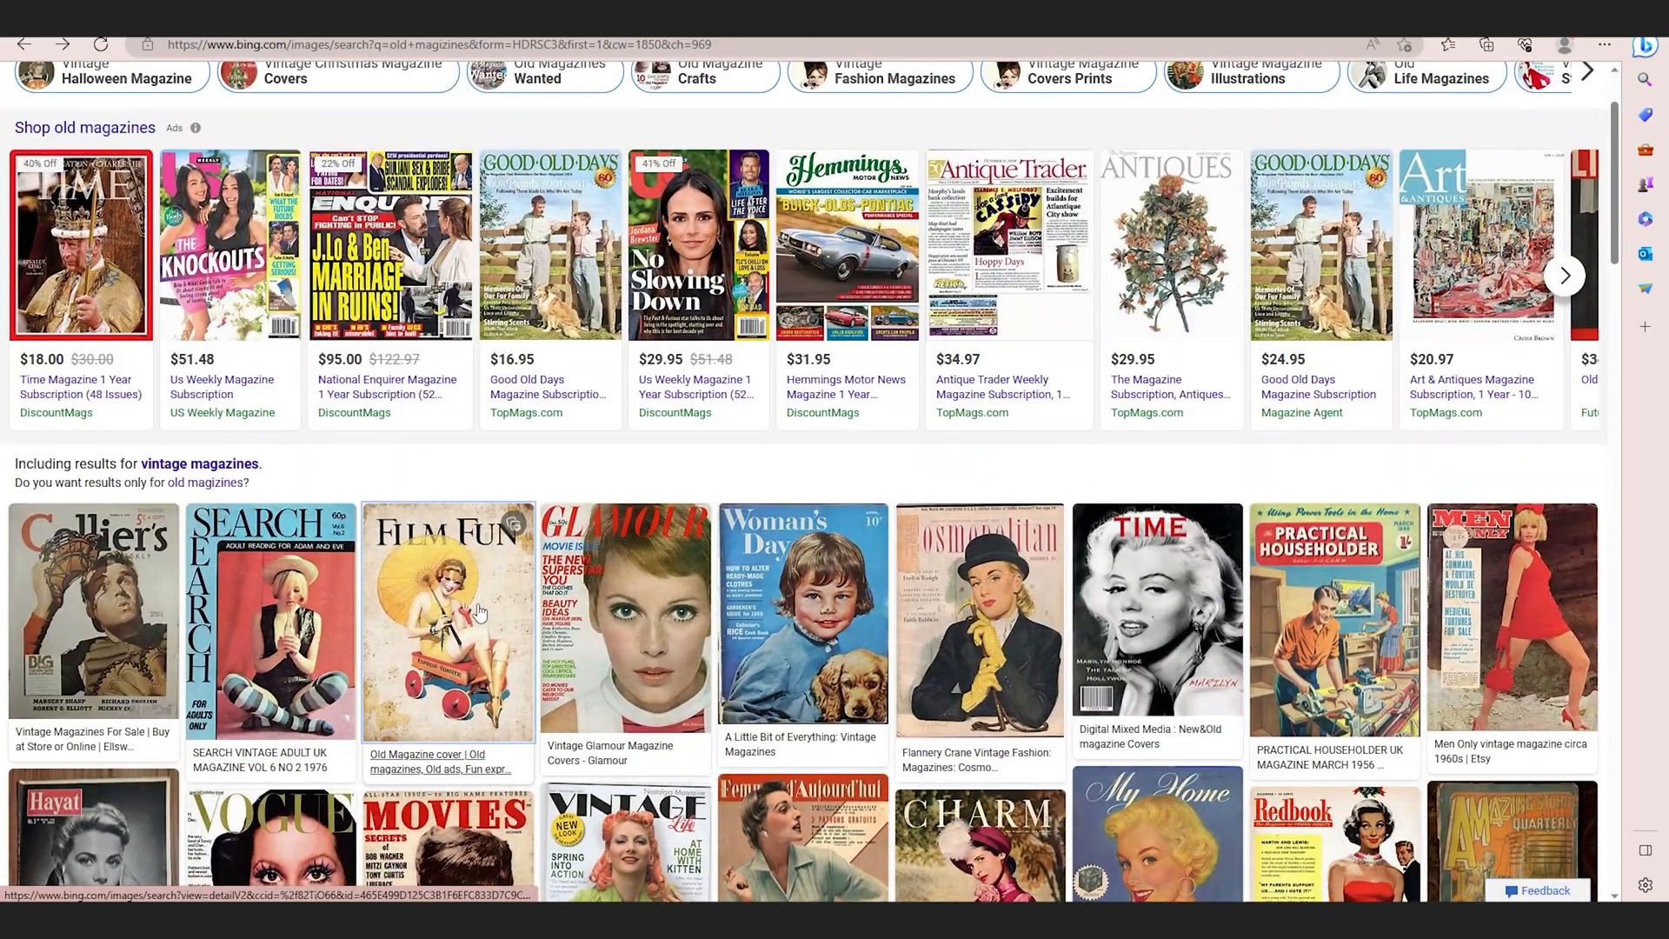
Step: Save the Film Fun cover into the Magazines folder as download.jpg
{"action": "right_click", "coordinate": [479, 612]}
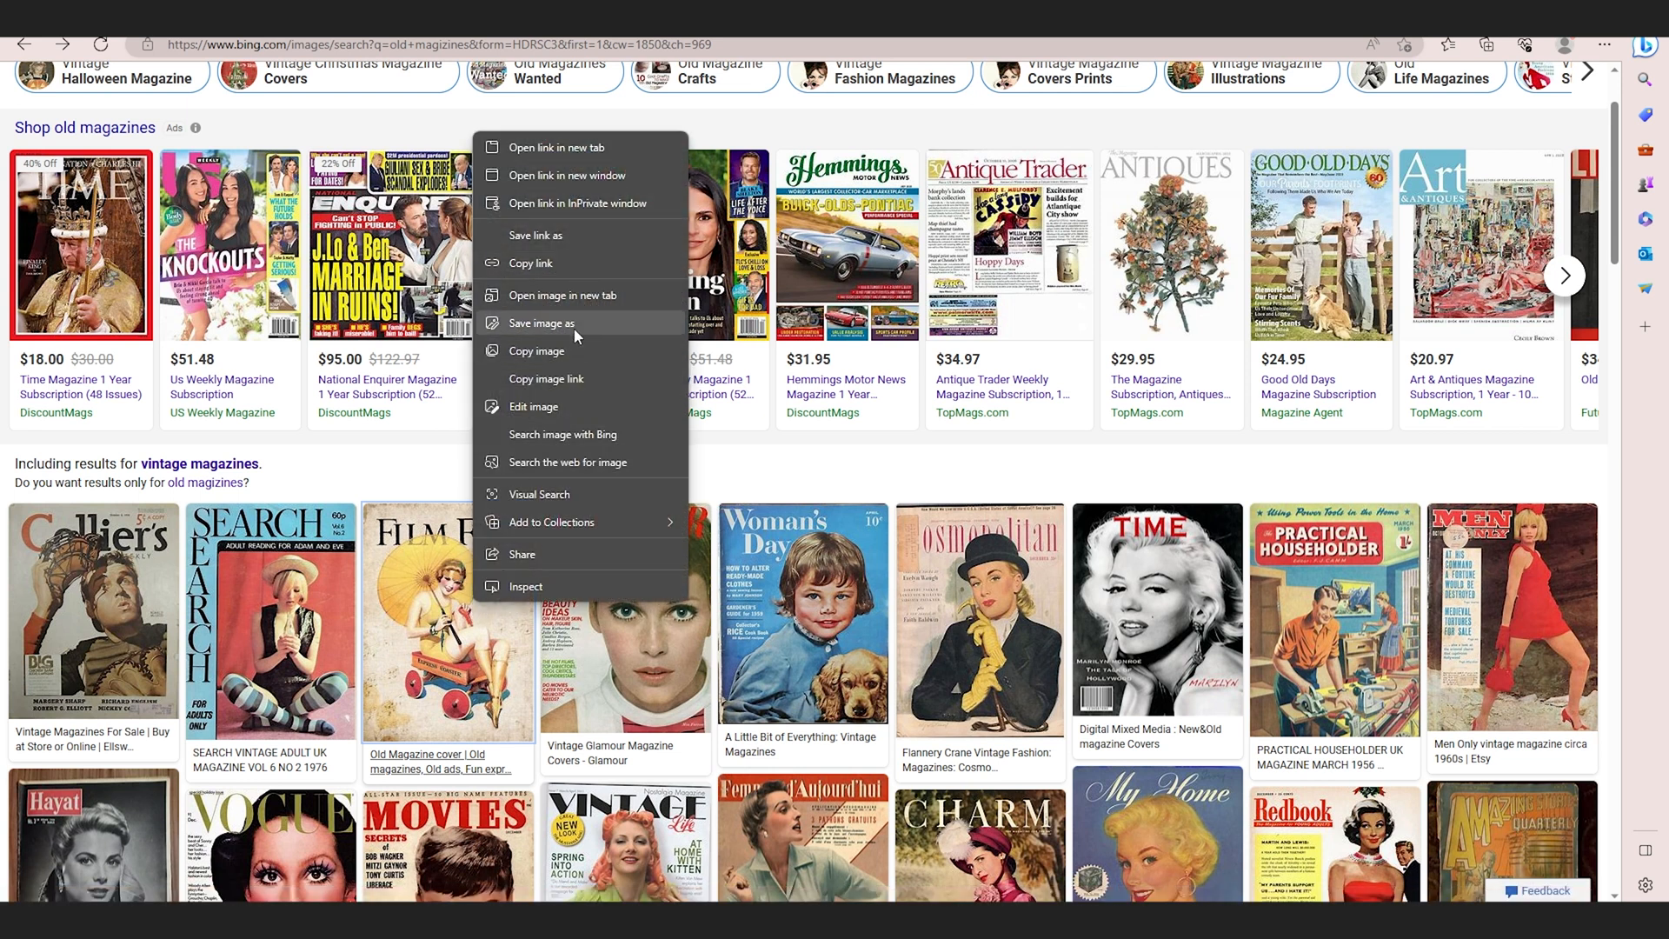
{"action": "left_click", "coordinate": [541, 323]}
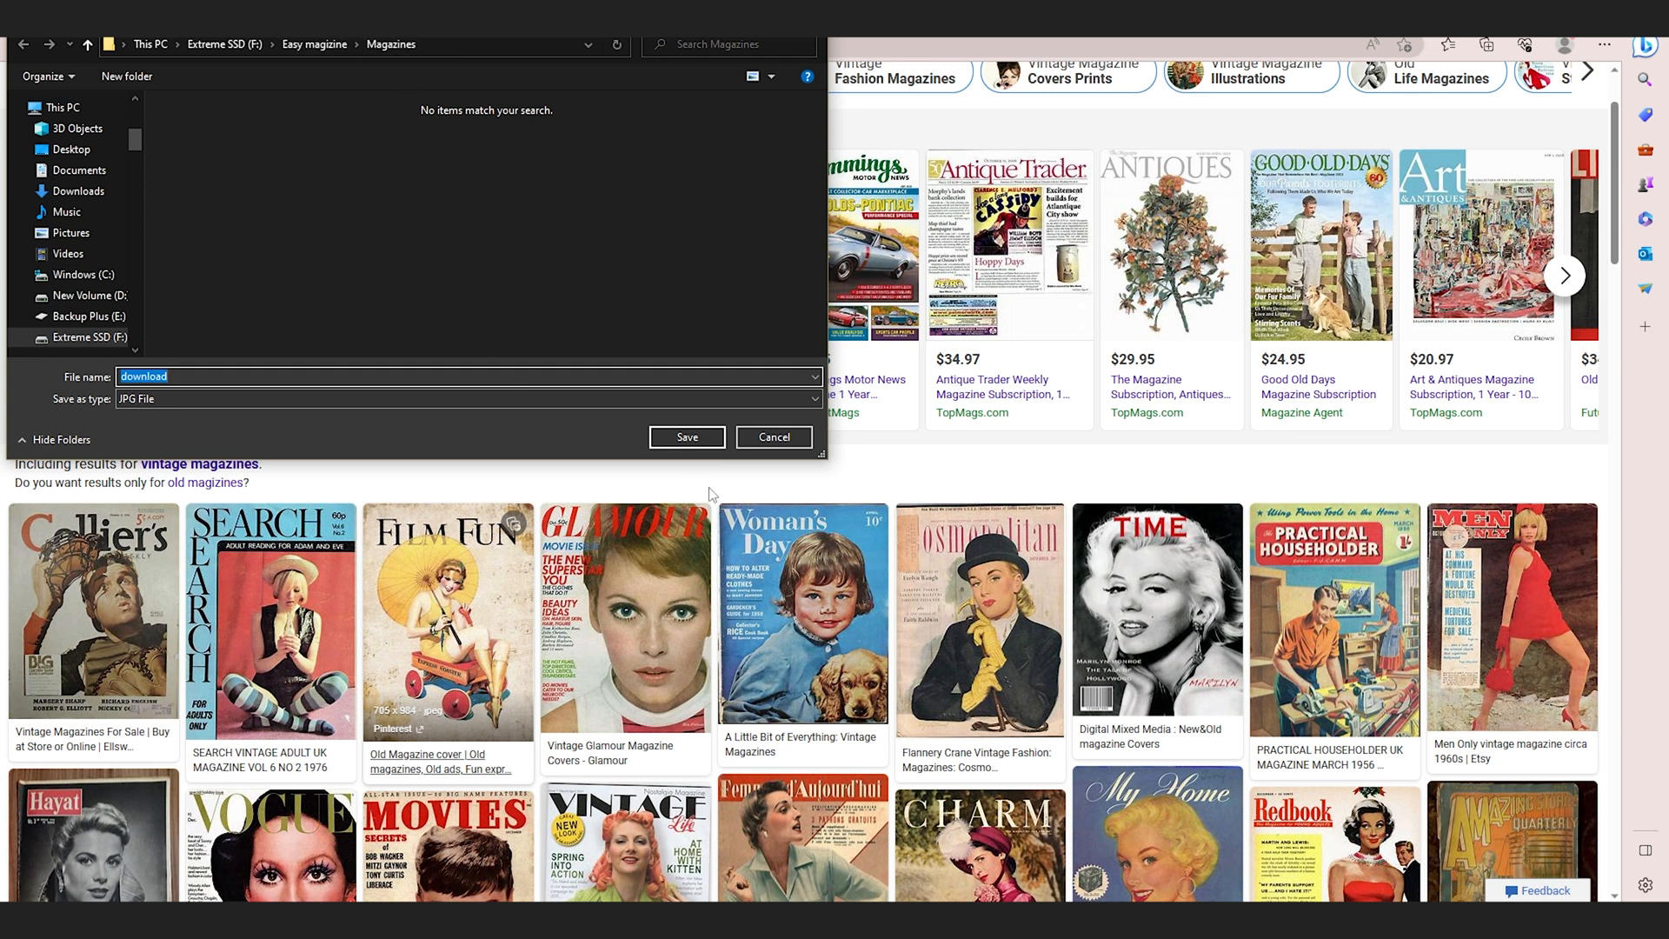
{"action": "left_click", "coordinate": [686, 437]}
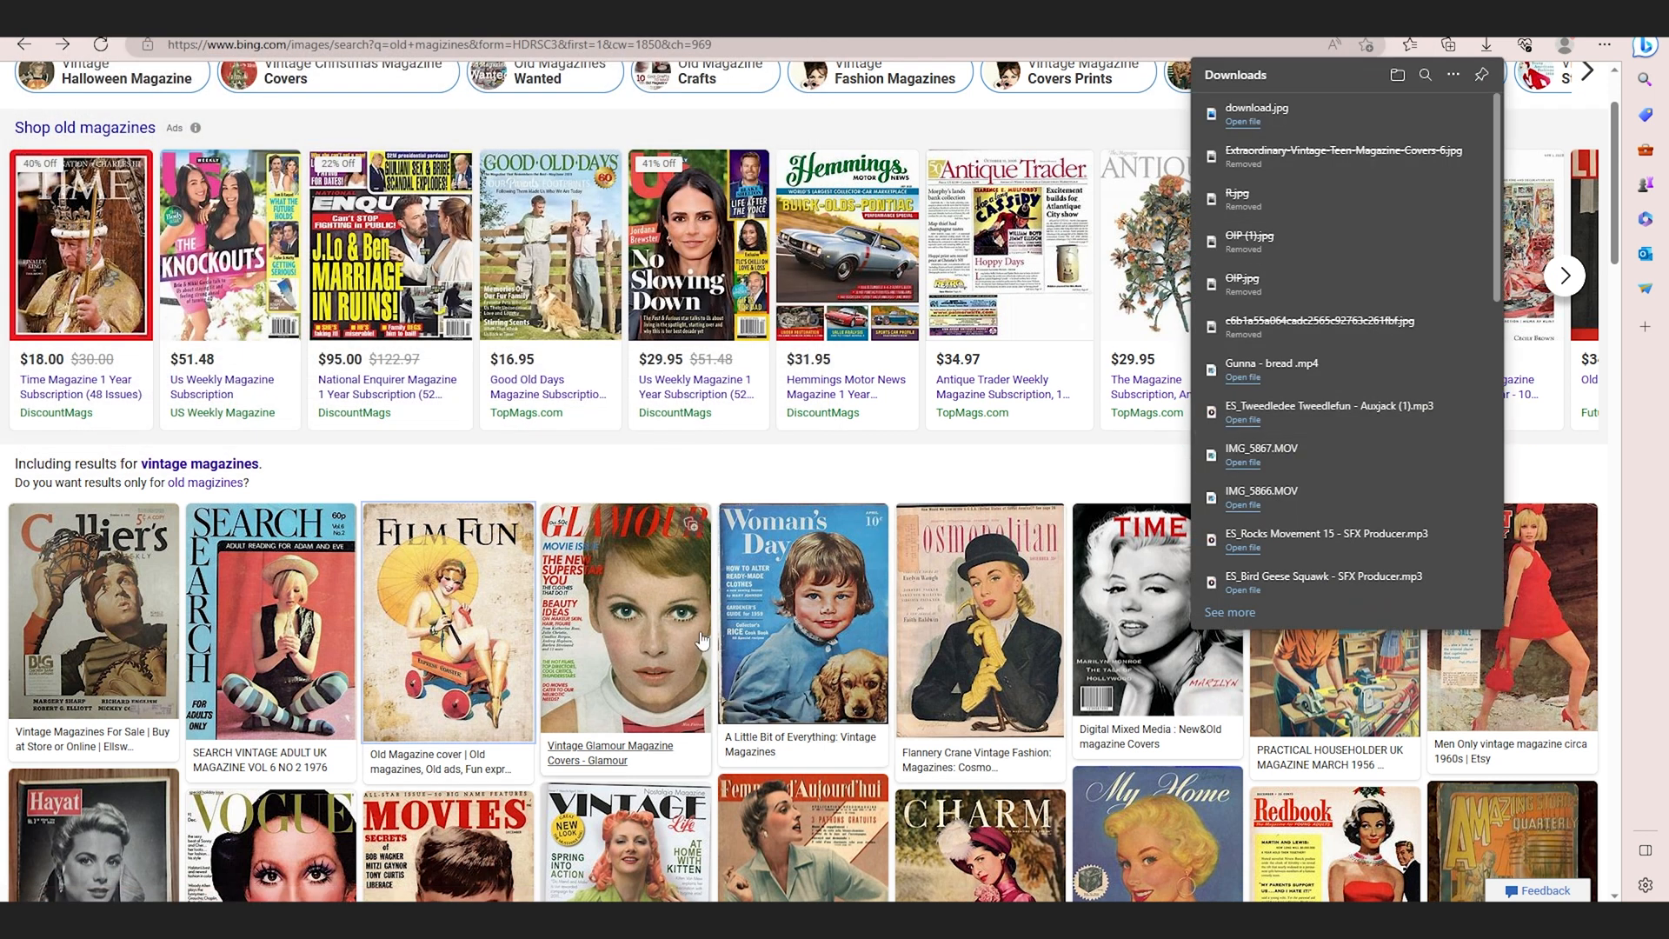
{"action": "scroll", "scroll_direction": "down", "scroll_amount": 3}
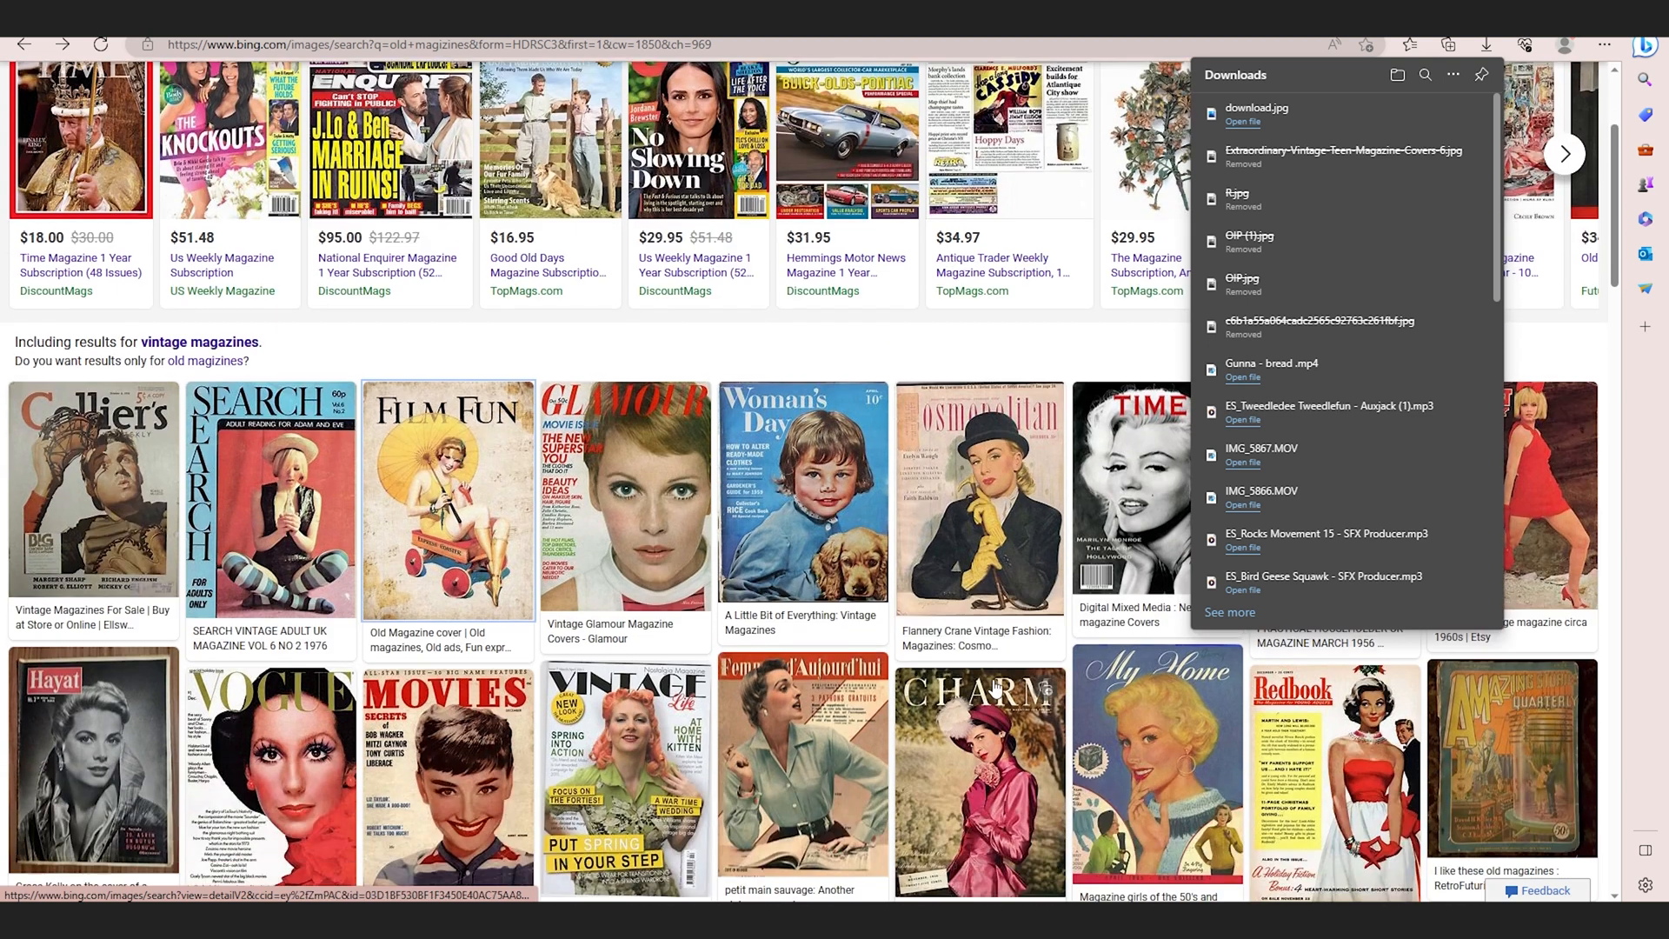
{"action": "scroll", "scroll_direction": "down", "scroll_amount": 3}
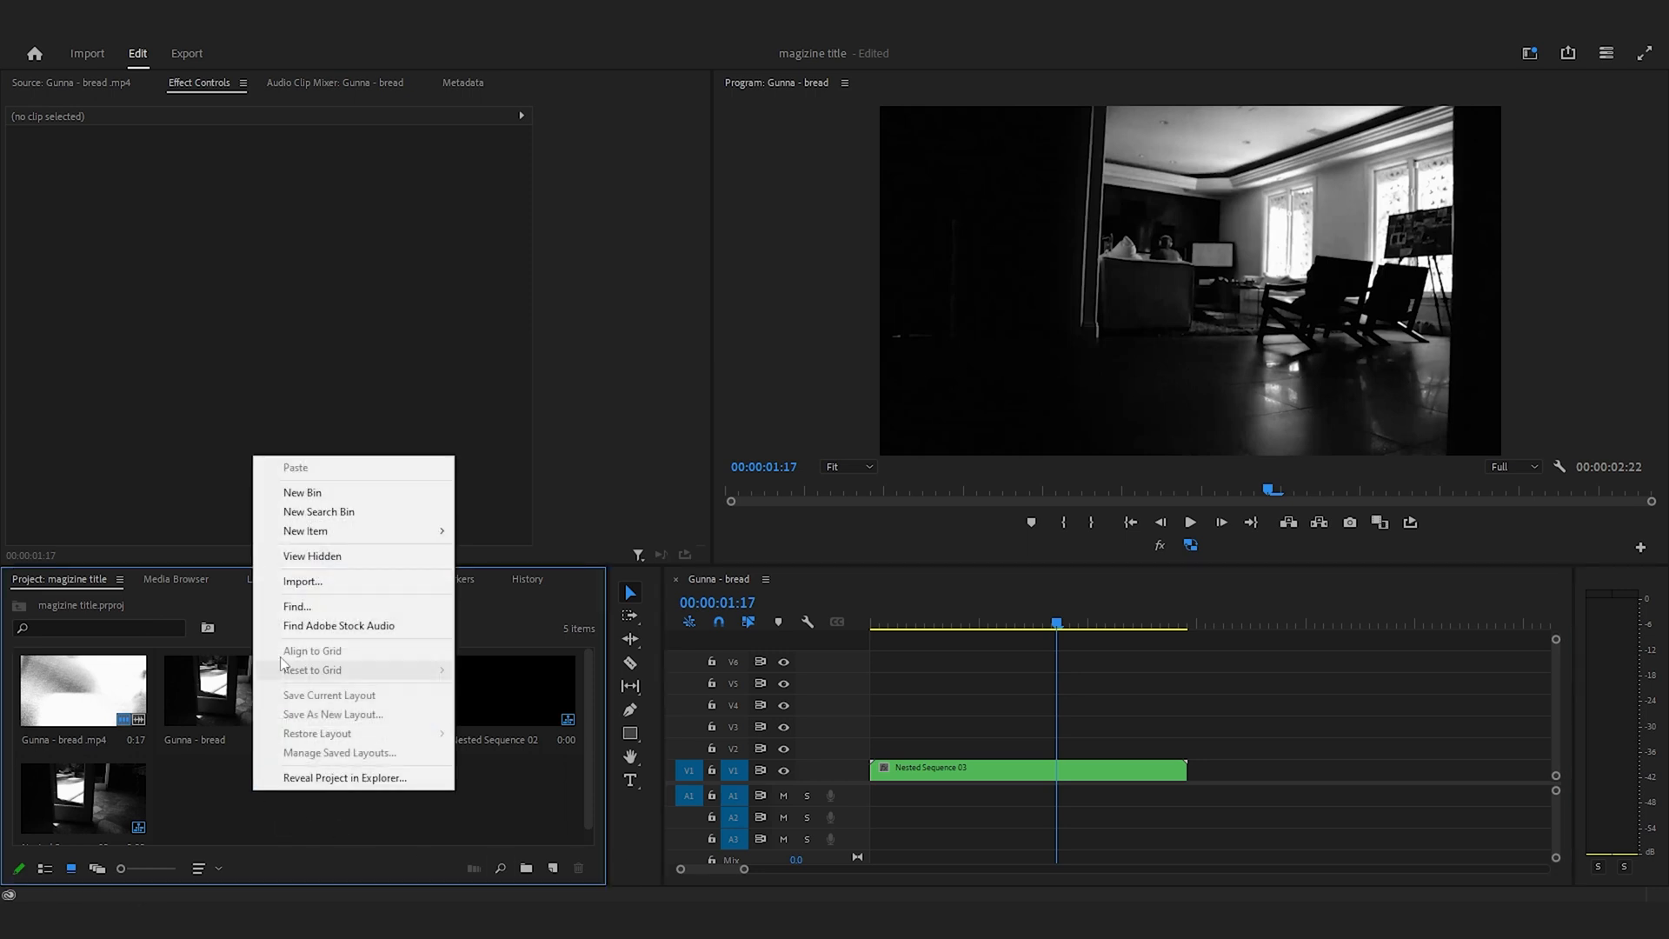
Step: Import the Magazines folder of saved vintage covers as a bin
{"action": "left_click", "coordinate": [302, 582]}
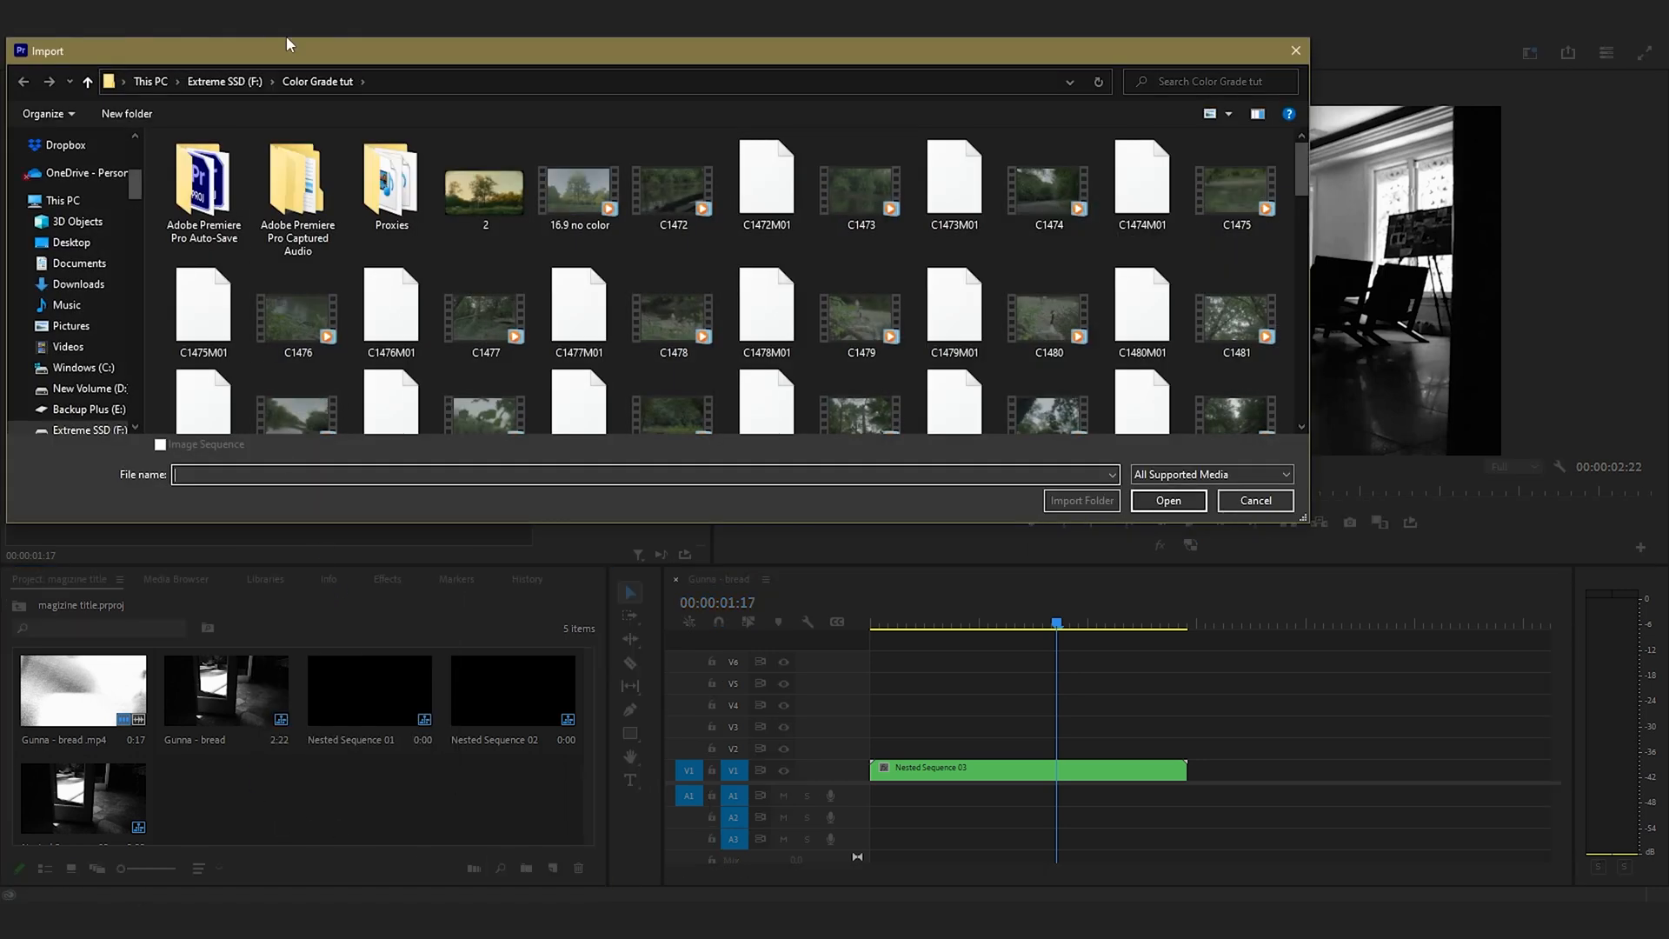
{"action": "left_click", "coordinate": [1254, 501]}
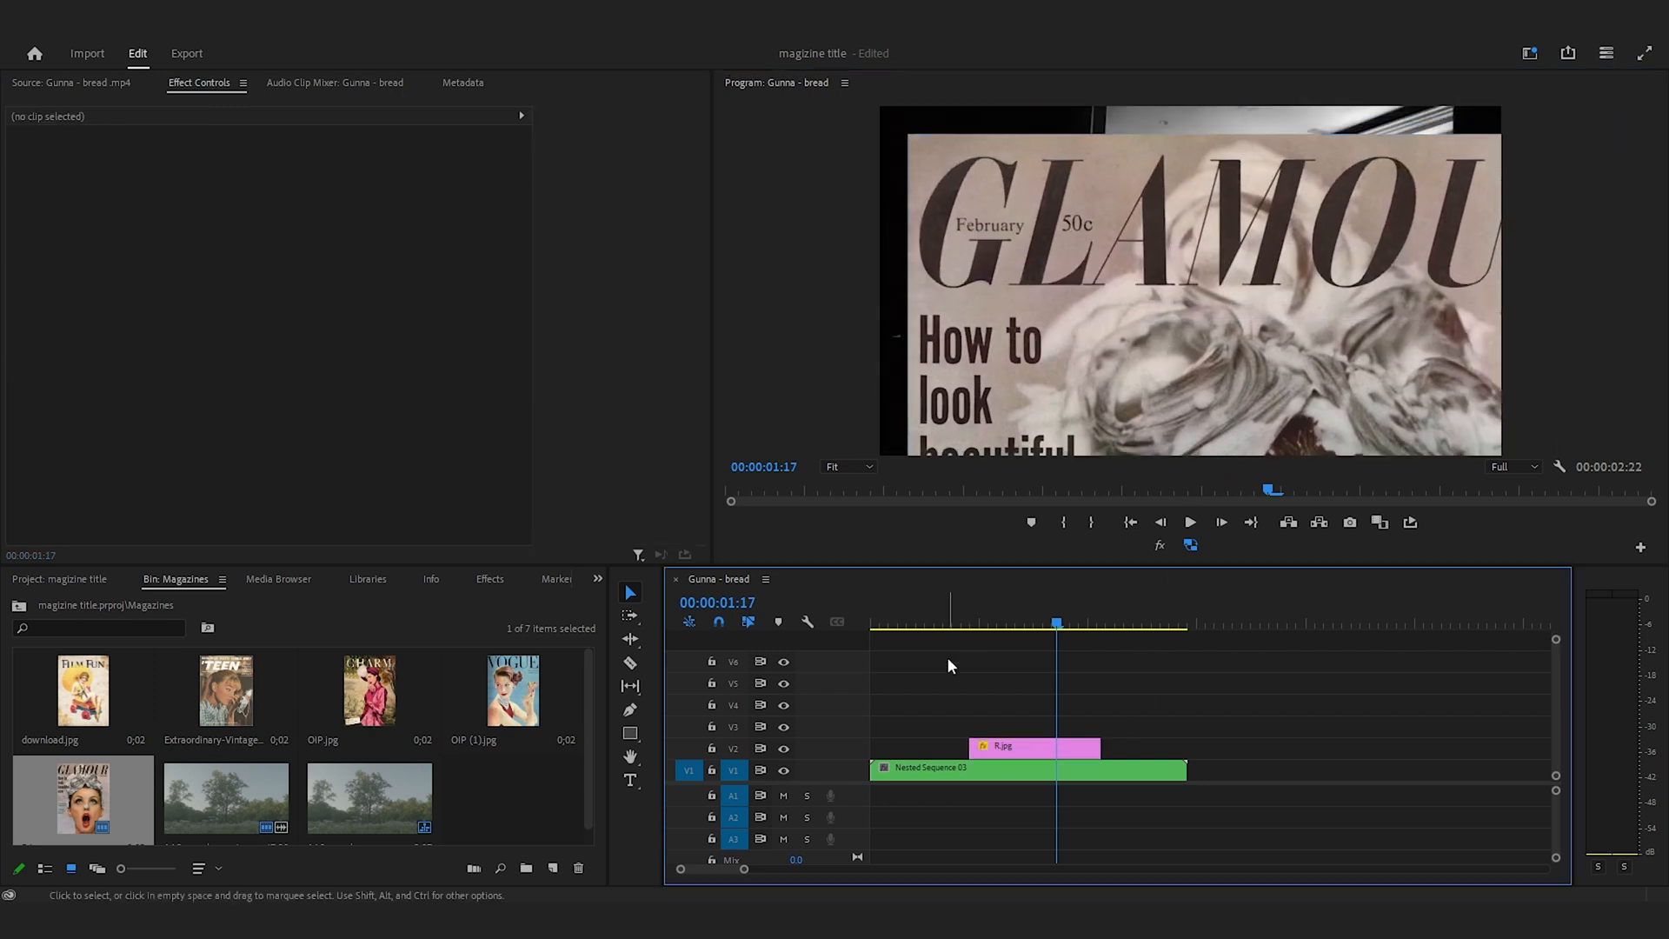
Step: Select the Glamour cover R.jpg on V2 and begin an Opacity pen mask around the G
{"action": "left_click", "coordinate": [1033, 745]}
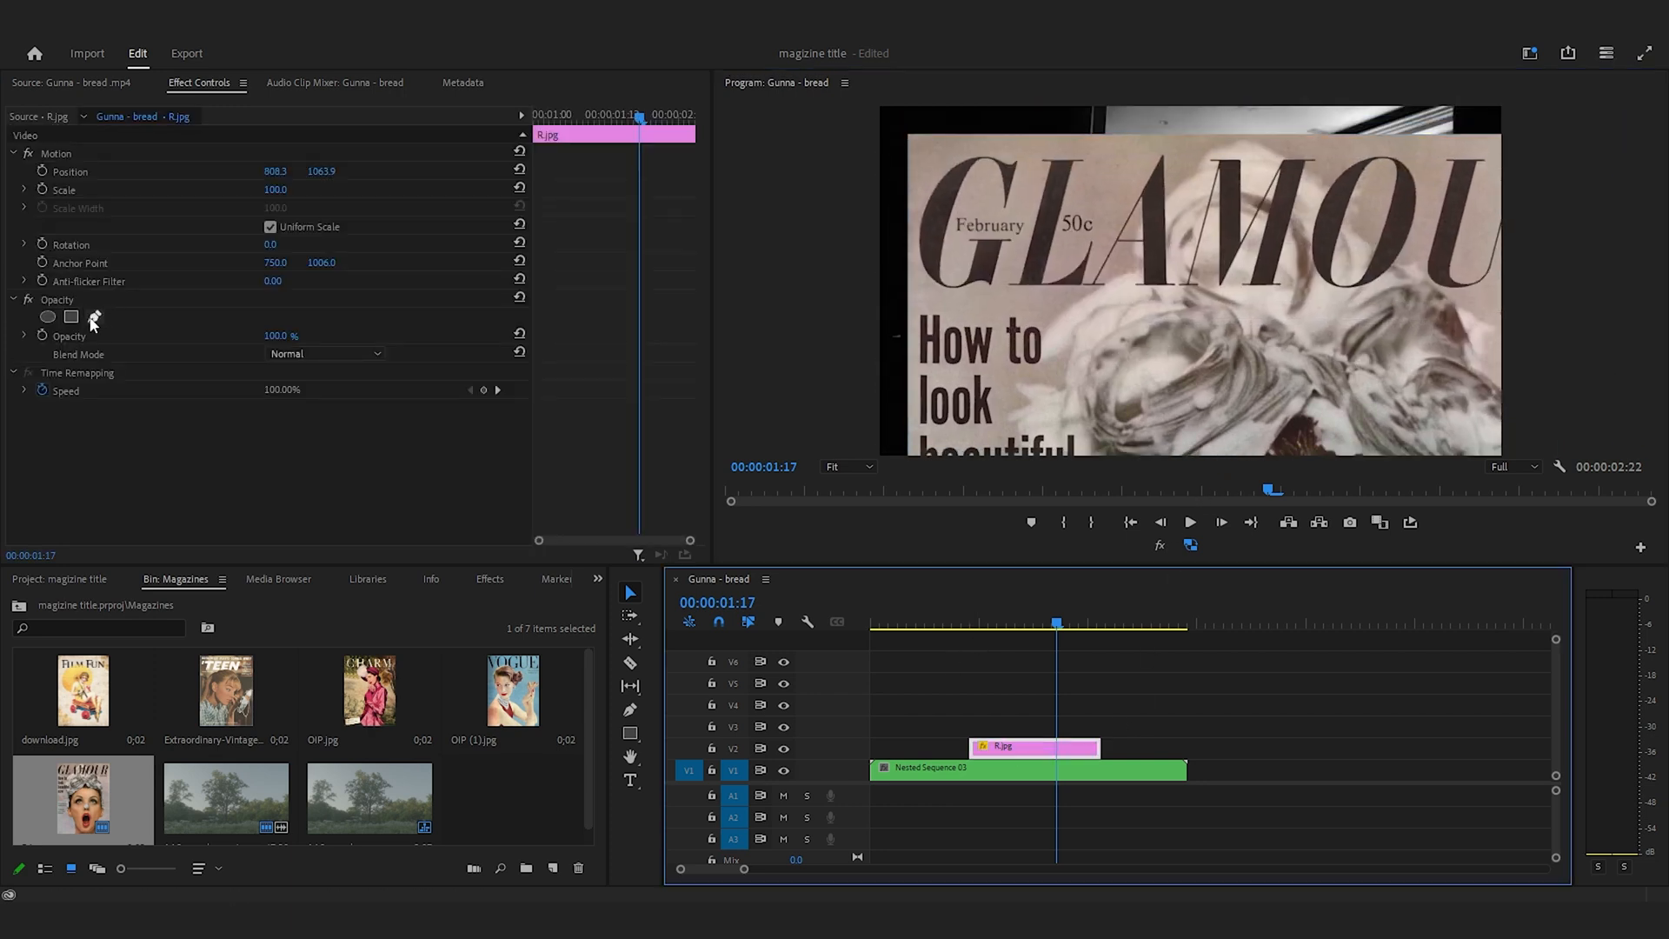
{"action": "left_click", "coordinate": [71, 317]}
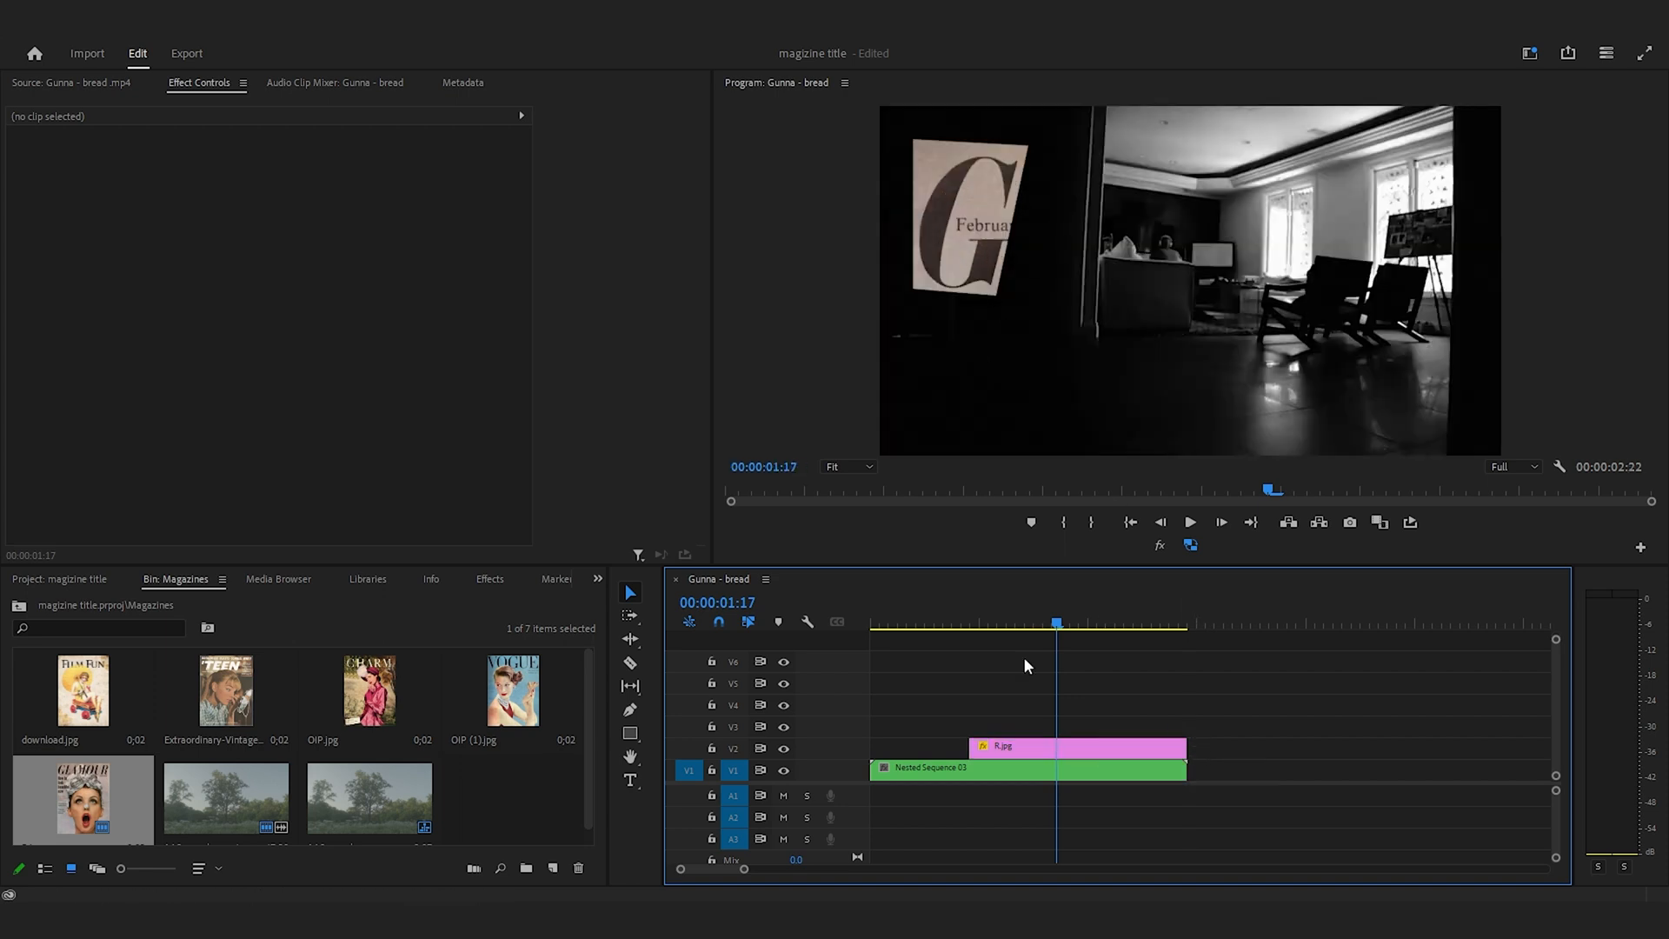
{"action": "mouse_move", "coordinate": [241, 735]}
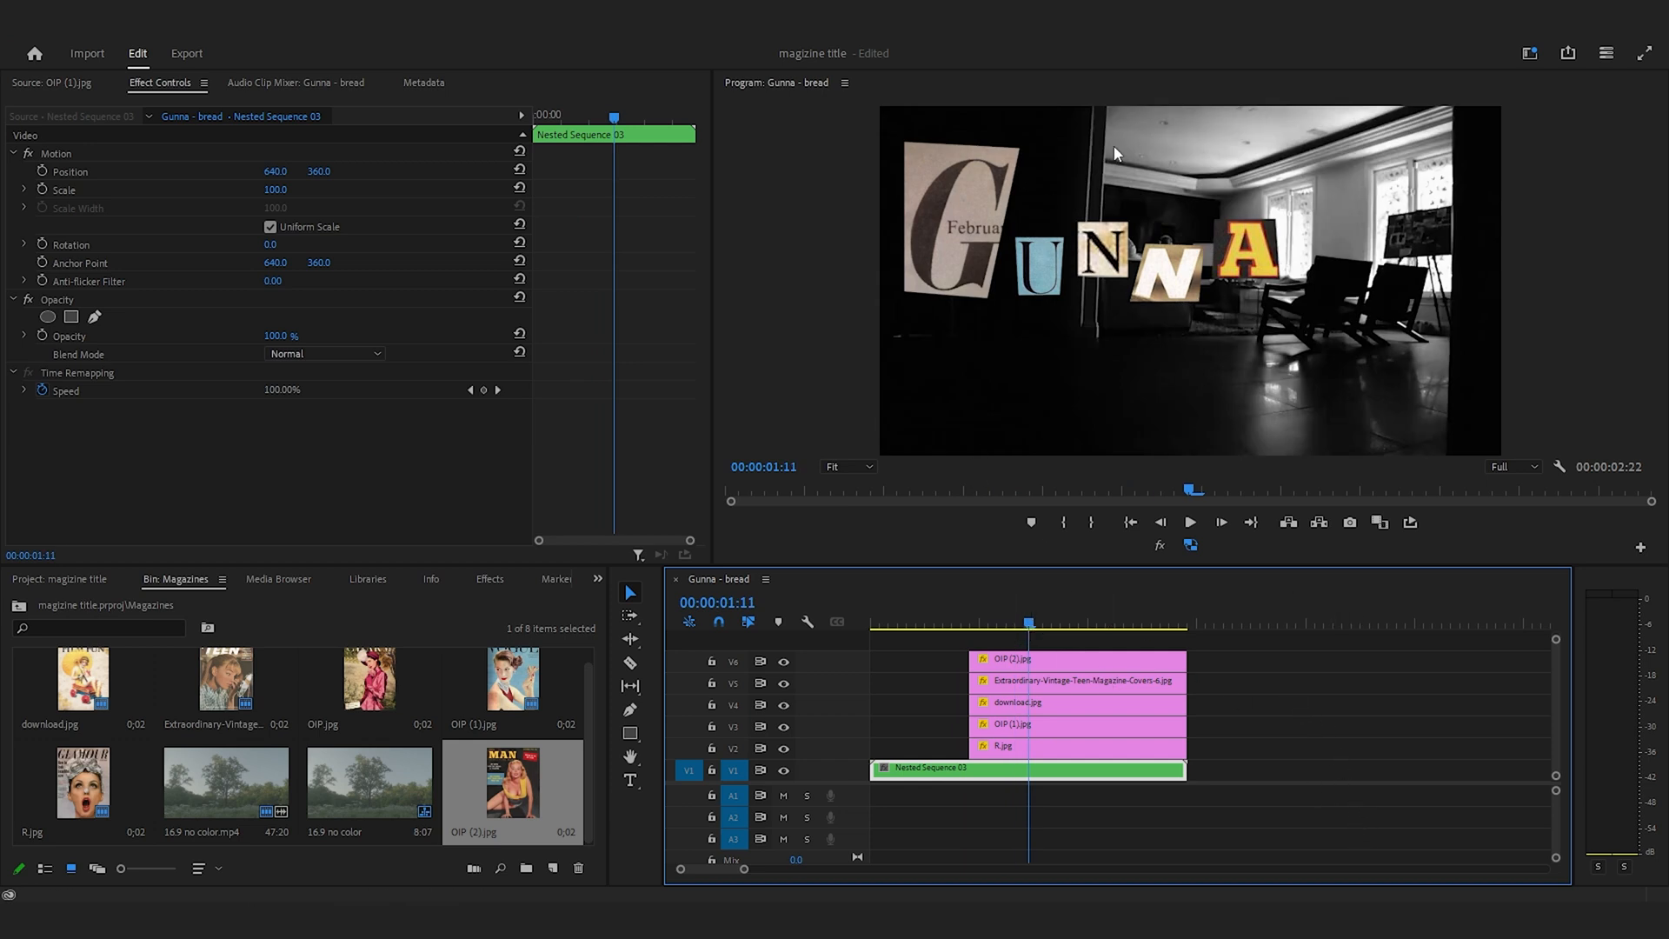
{"action": "mouse_move", "coordinate": [1144, 264]}
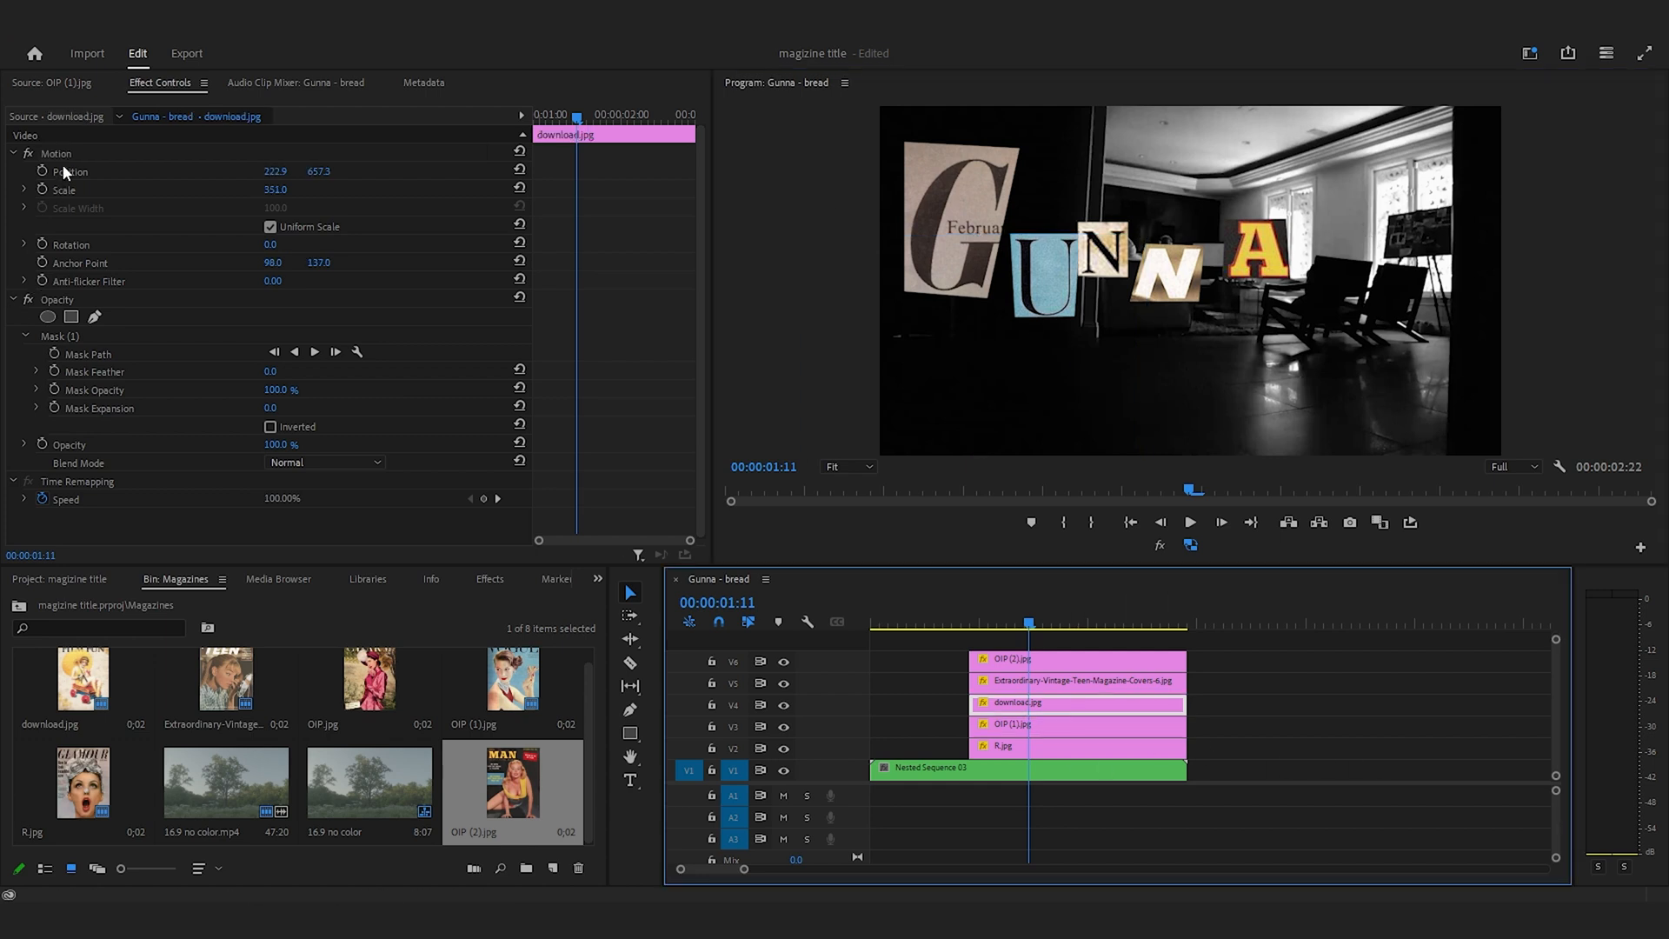
Step: Adjust download.jpg's Position values to place the U cutout in the title
{"action": "left_click_drag", "start_coordinate": [1150, 276], "coordinate": [1134, 261]}
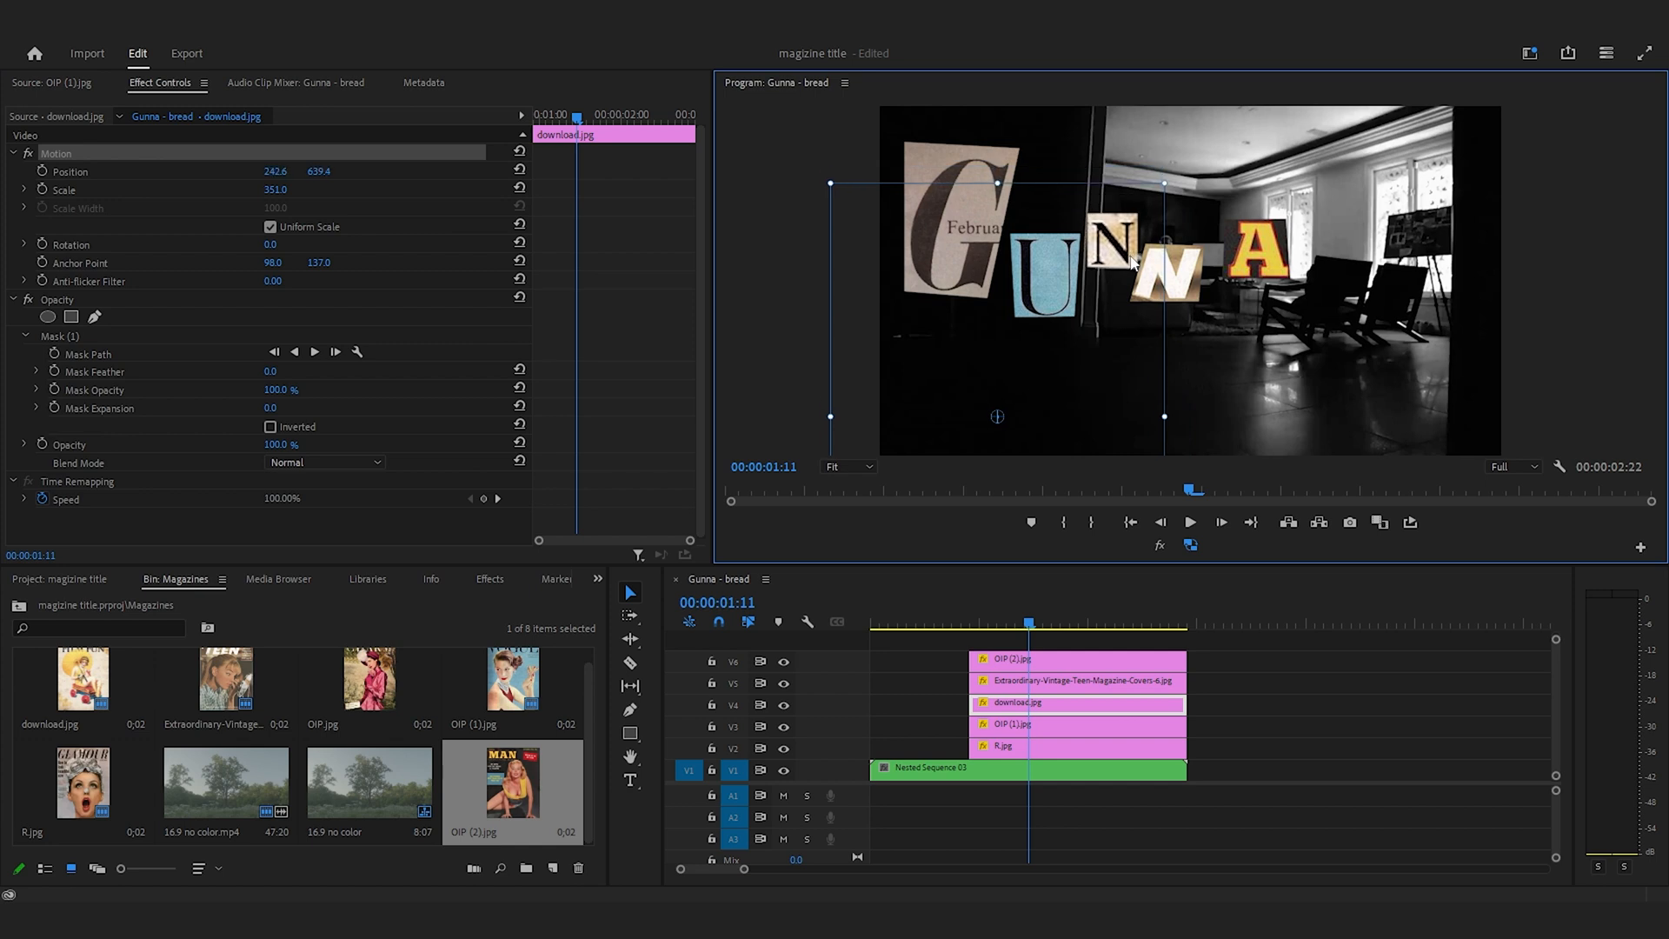
{"action": "left_click_drag", "start_coordinate": [1162, 184], "coordinate": [1088, 146]}
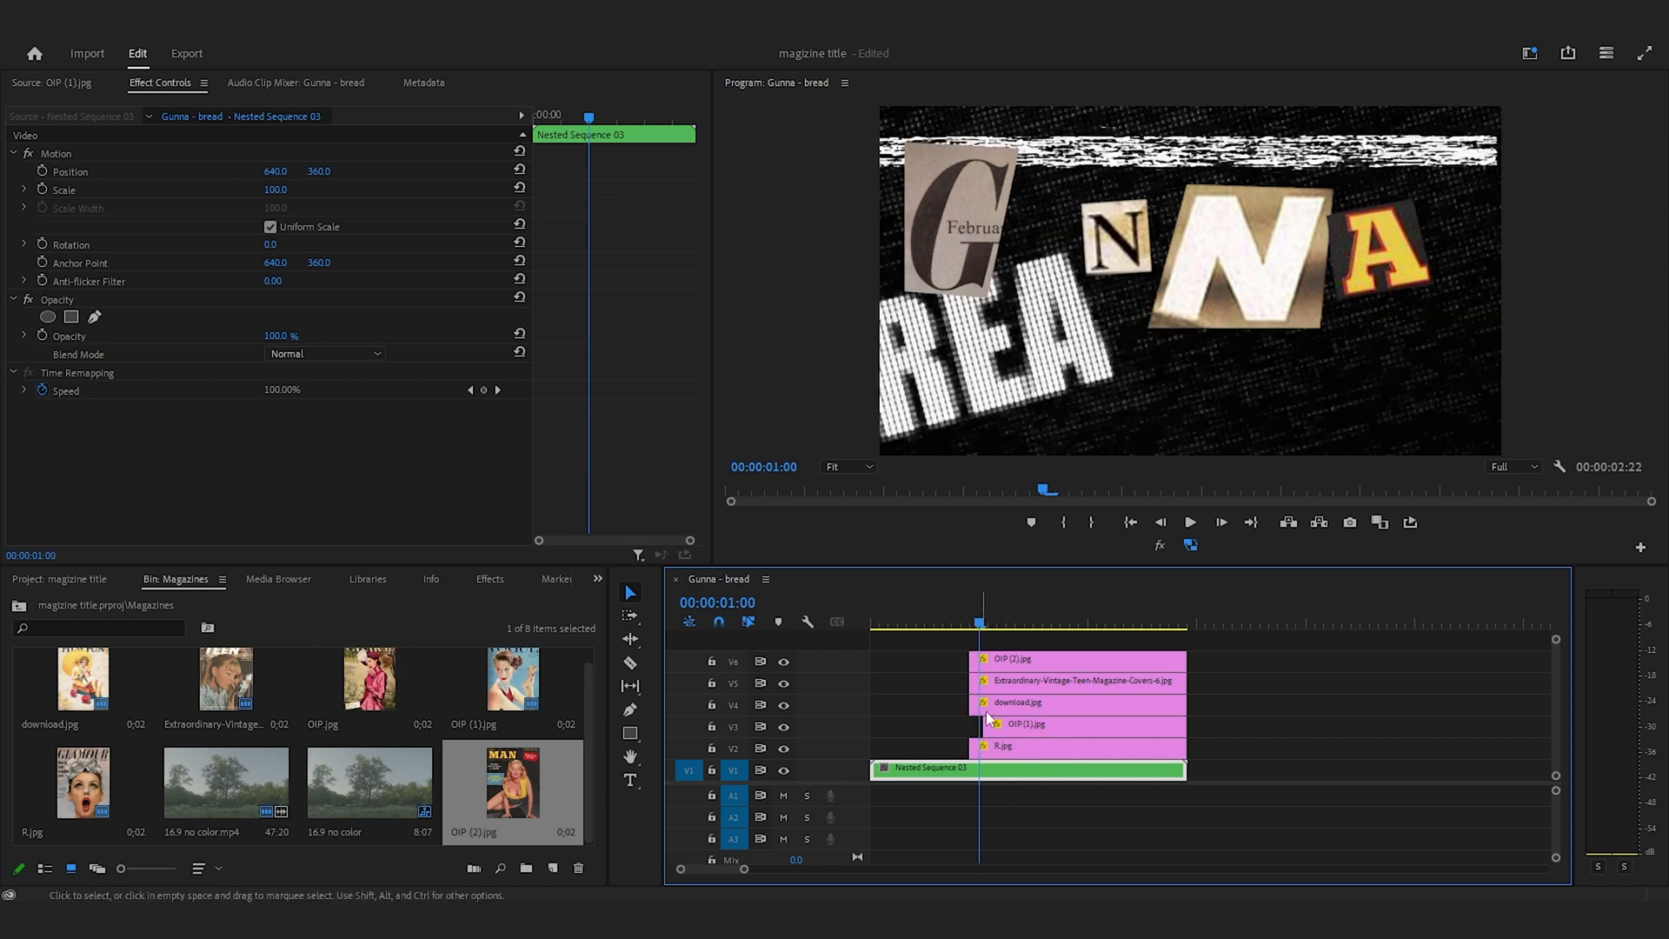
Step: Preview the letters, then trim the top letter clip's in-point so it starts later
{"action": "key", "text": "right"}
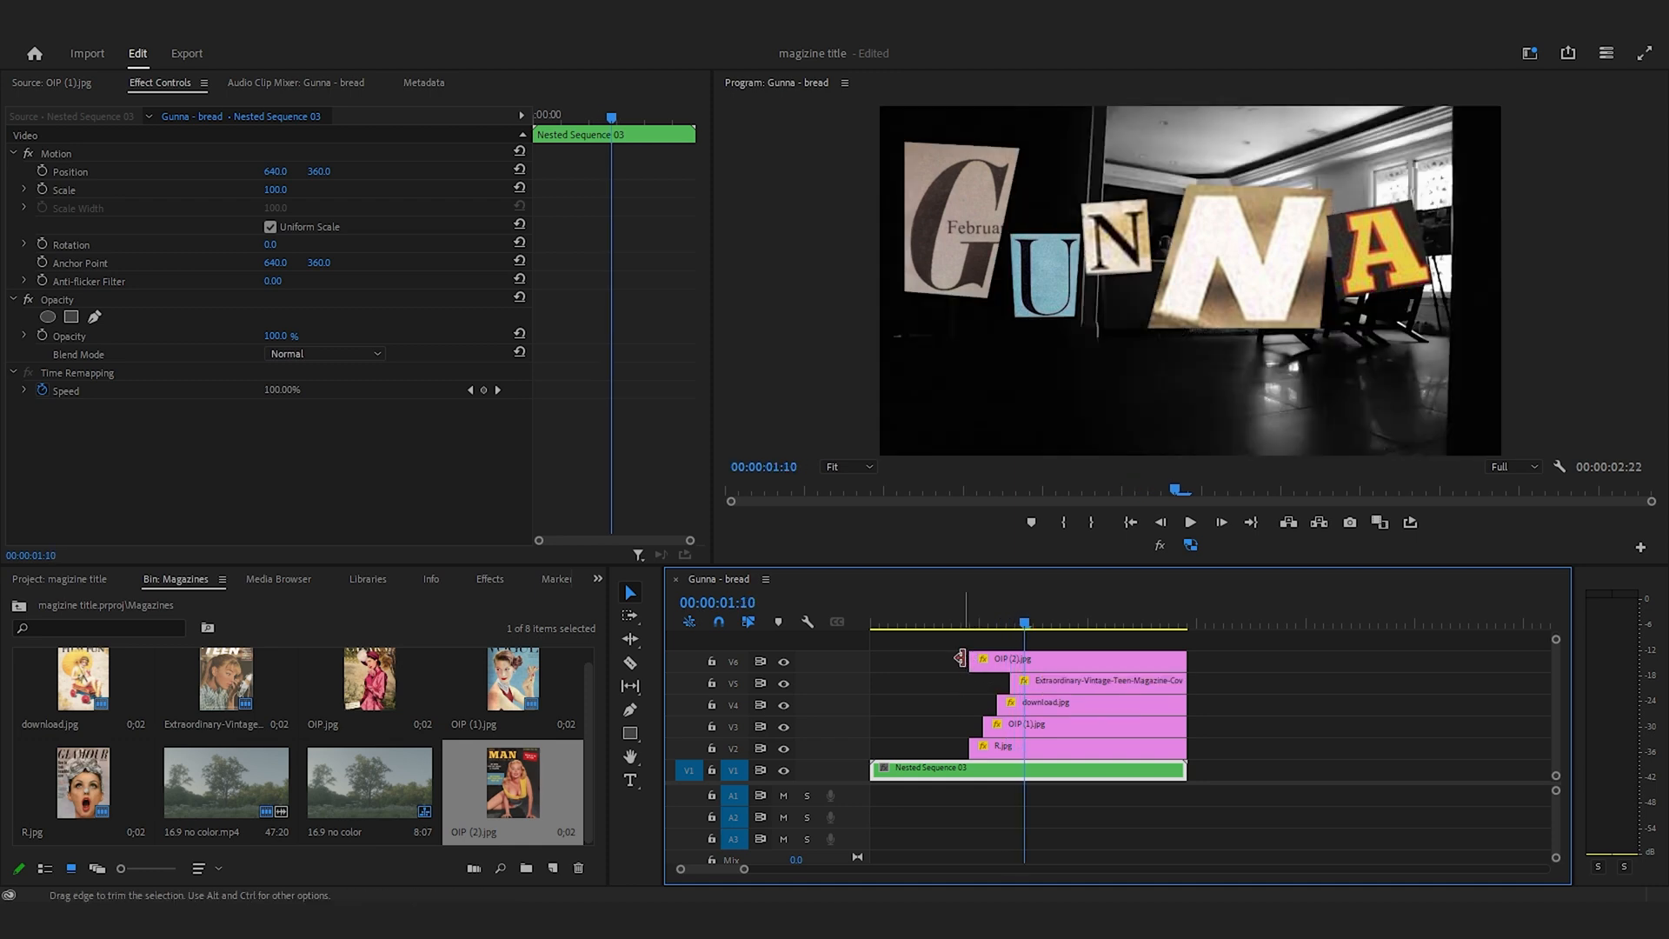
{"action": "left_click_drag", "start_coordinate": [1024, 623], "coordinate": [1015, 623]}
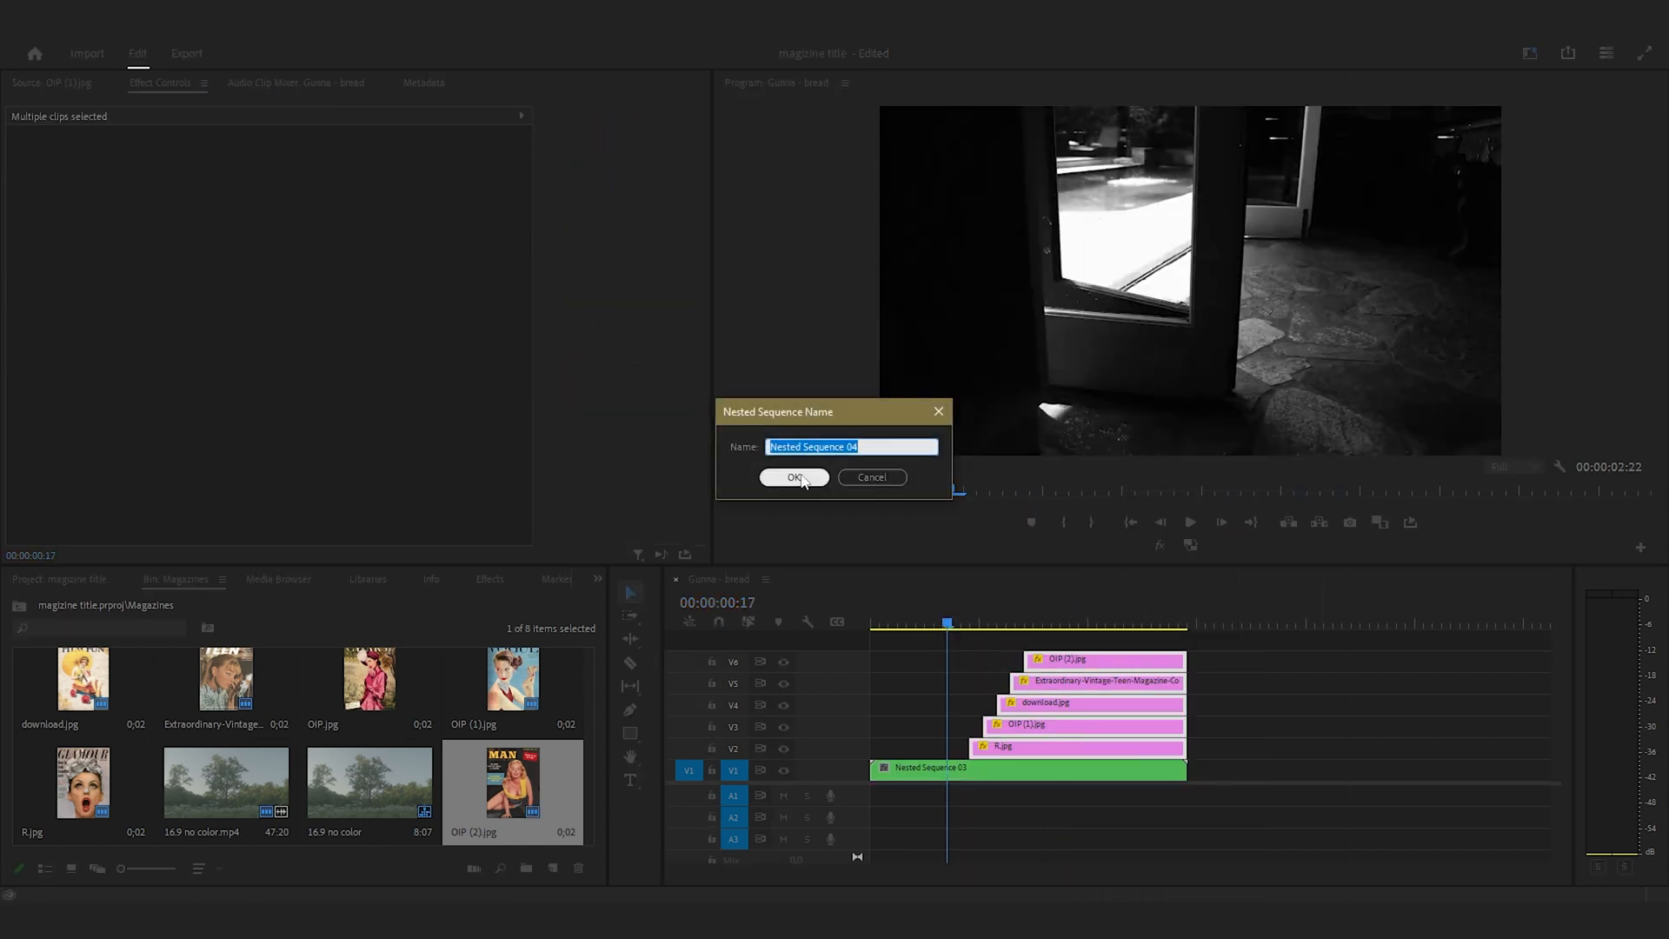
Step: Confirm nesting the letter clips and switch to the Color workspace
{"action": "left_click", "coordinate": [793, 478]}
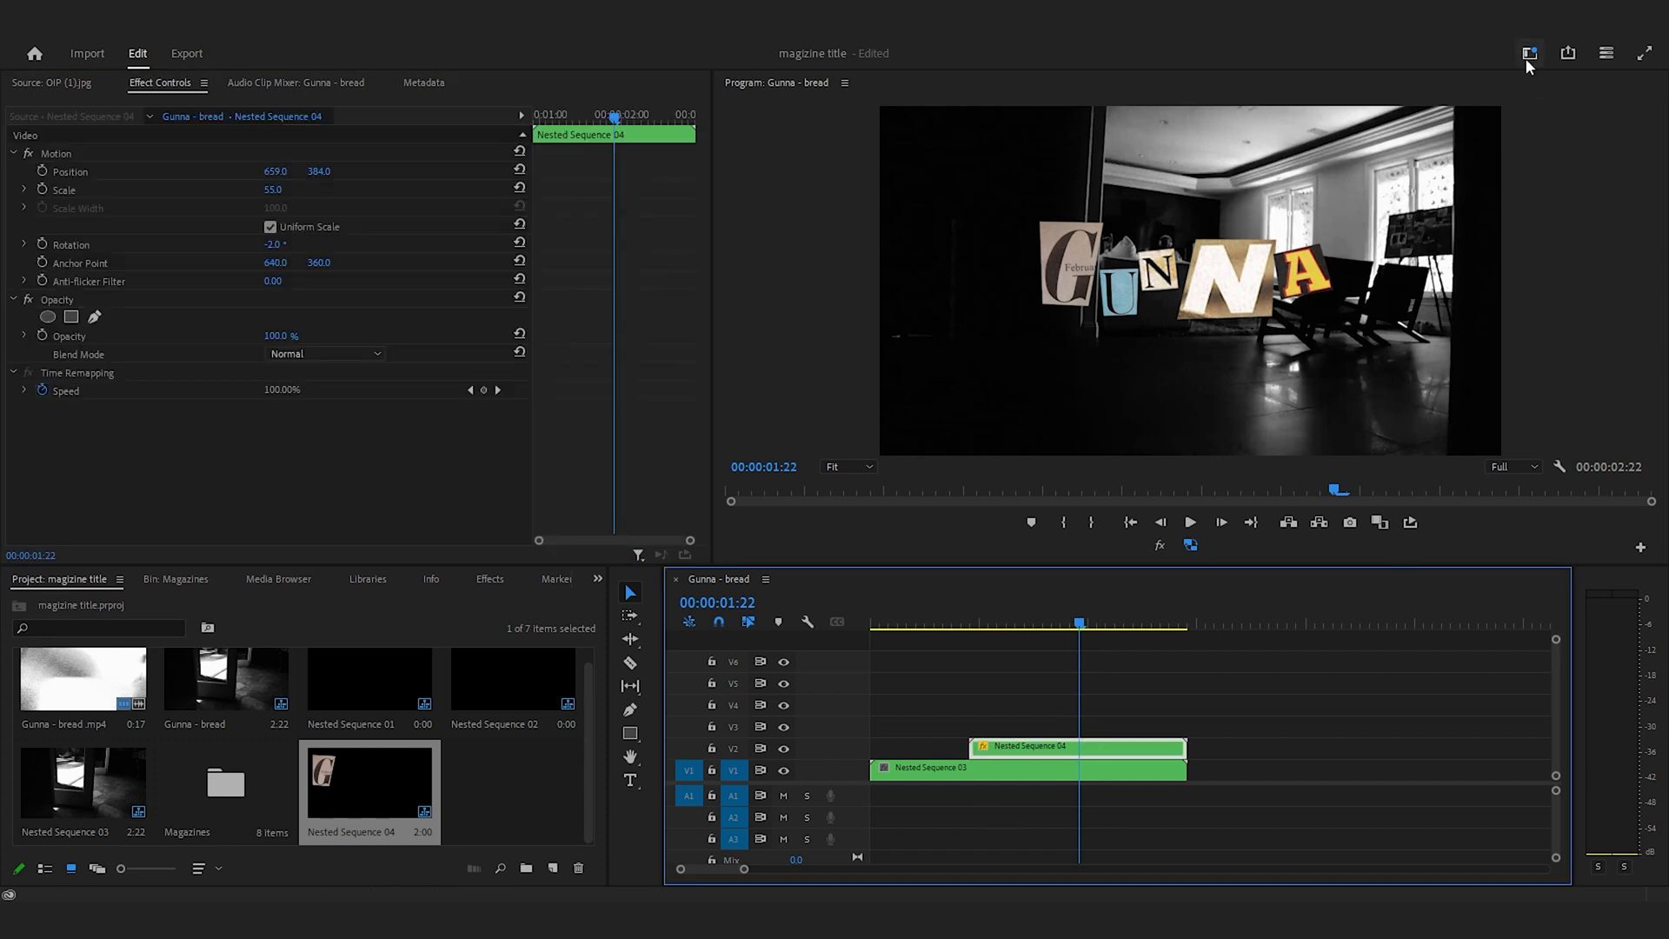
{"action": "left_click", "coordinate": [1530, 53]}
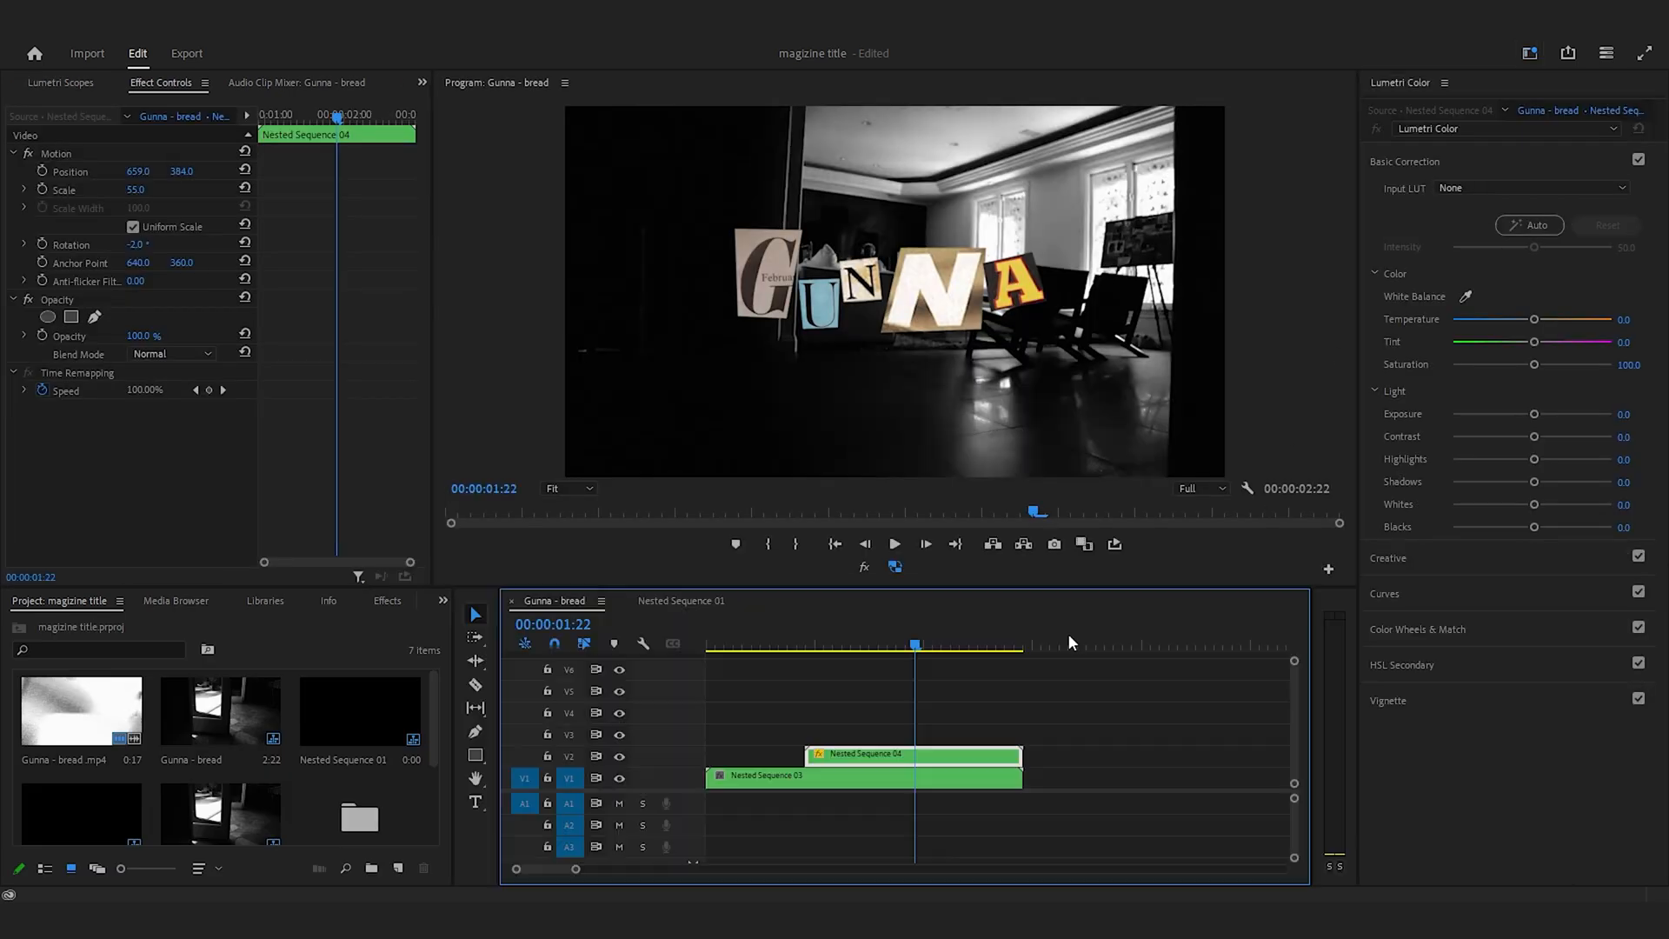
{"action": "mouse_move", "coordinate": [1528, 367]}
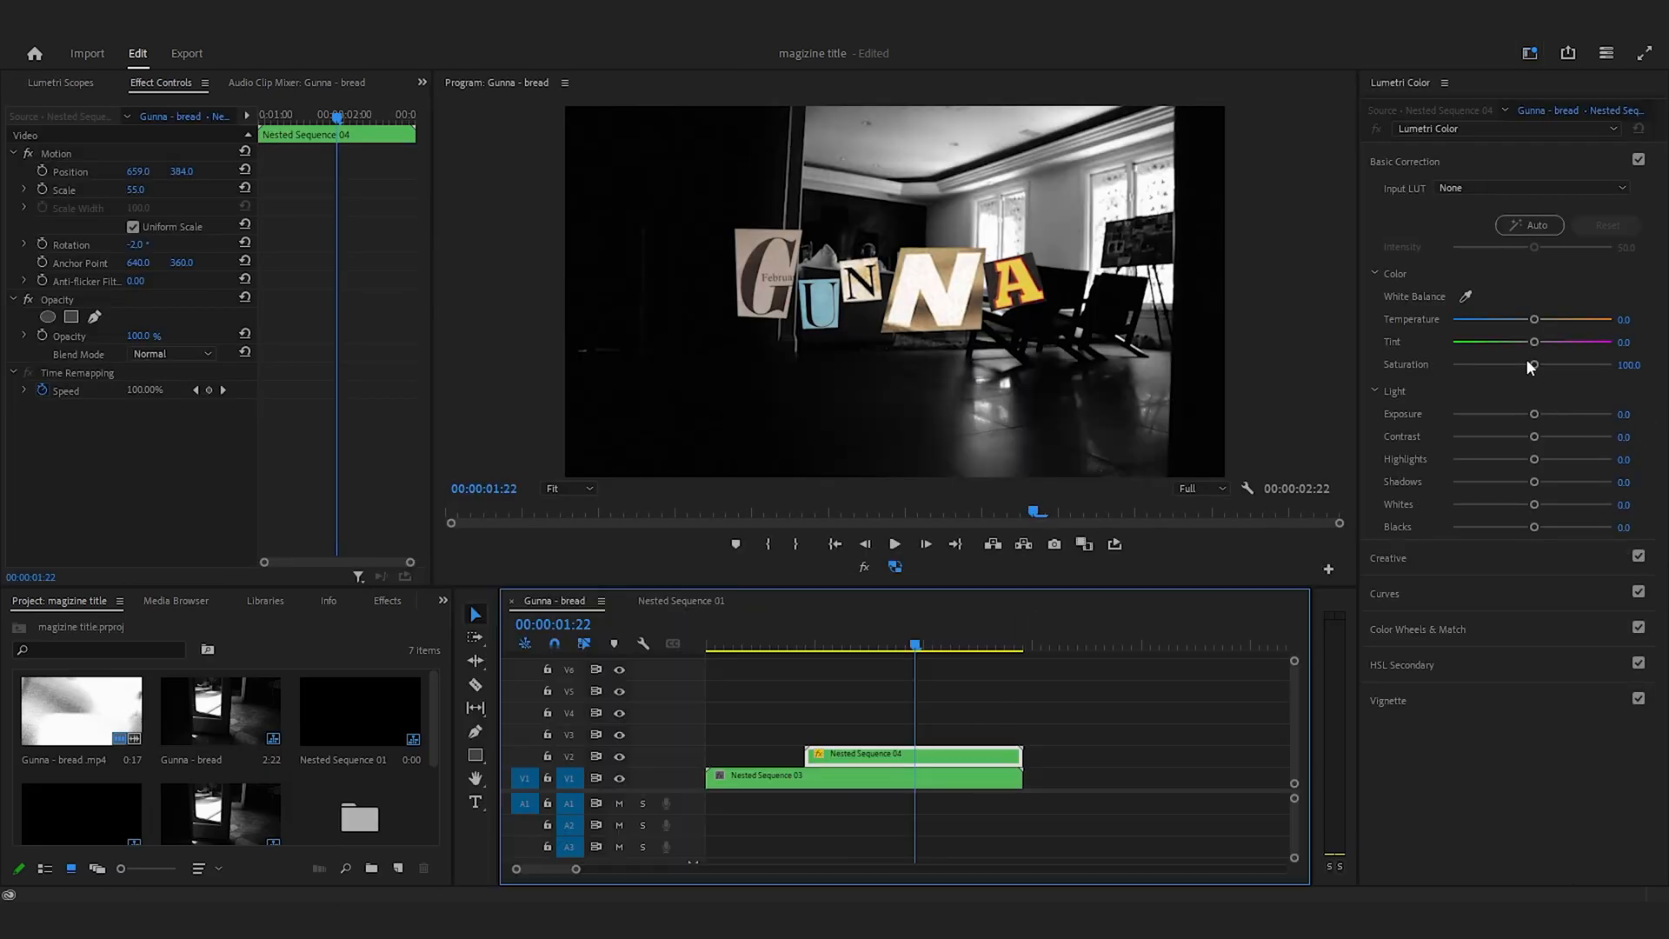
Step: Set Lumetri Saturation to 69.6, Contrast to -47.8 and Shadows to -32.6
{"action": "left_click_drag", "start_coordinate": [1581, 365], "coordinate": [1512, 364]}
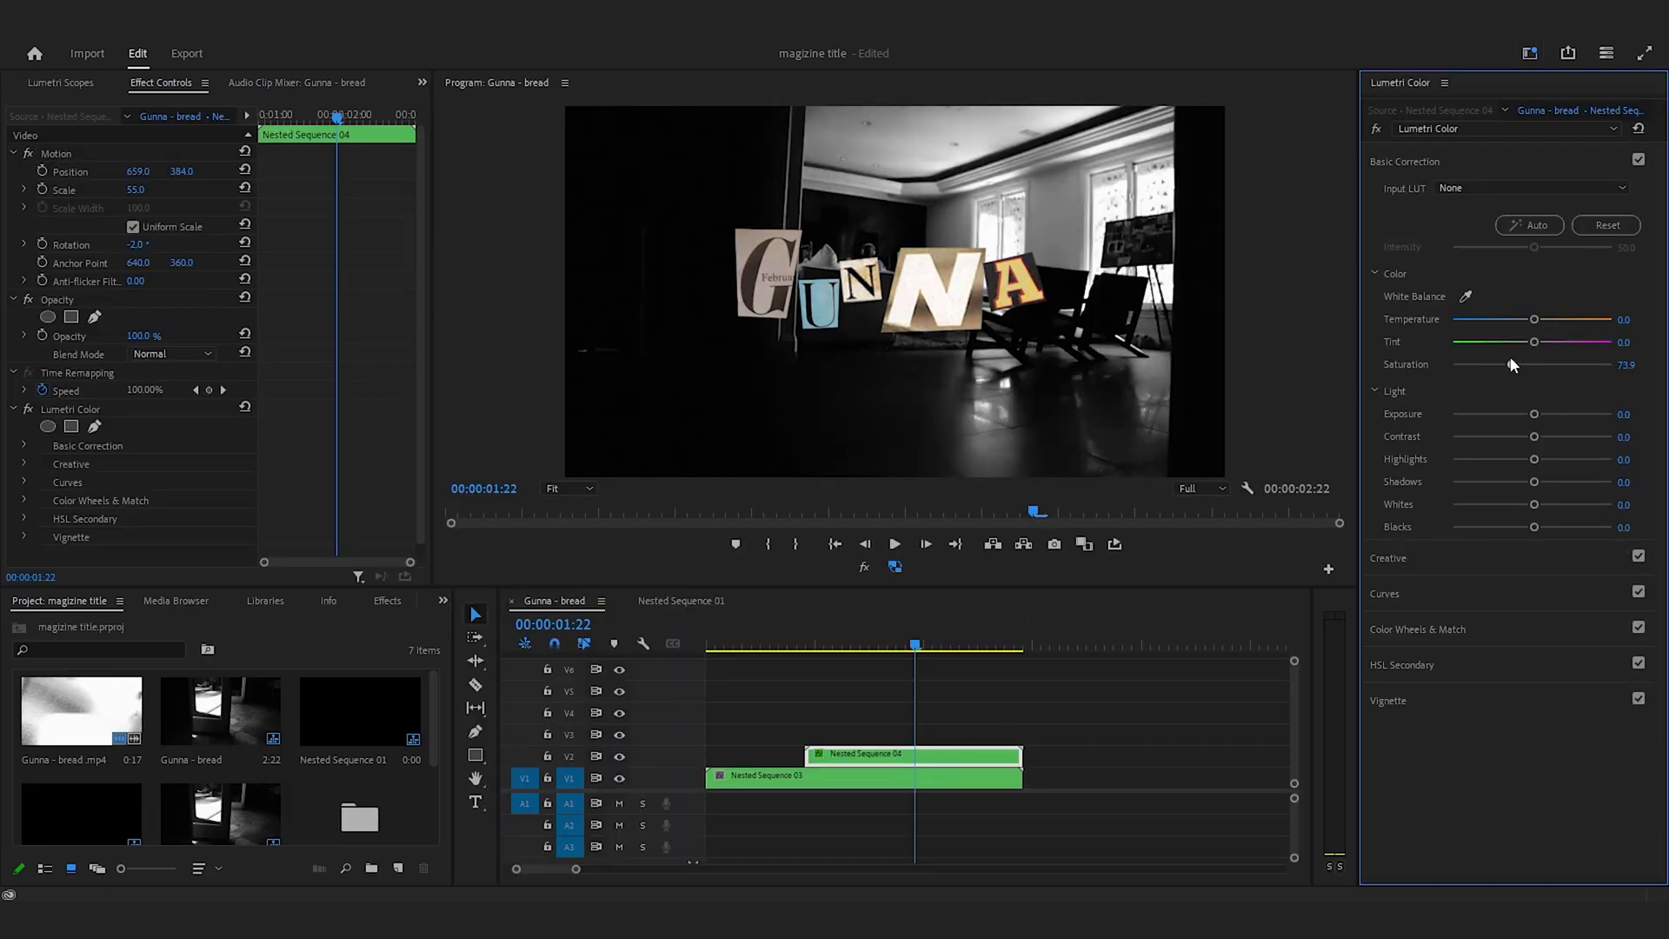
{"action": "left_click_drag", "start_coordinate": [1533, 364], "coordinate": [1508, 365]}
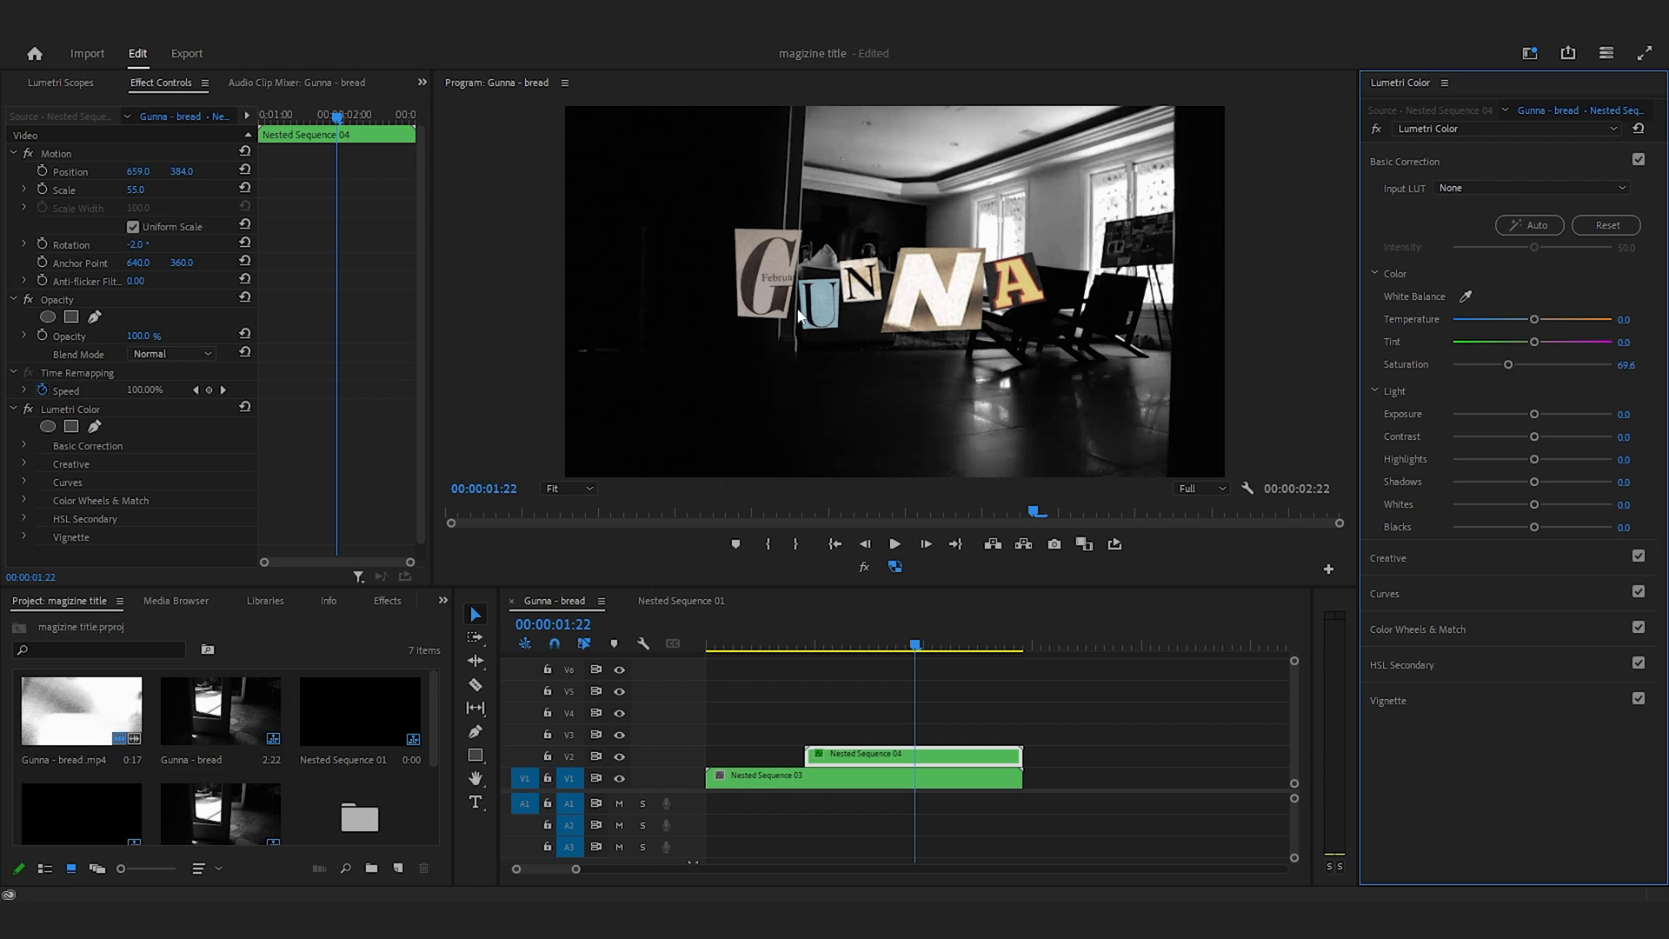
{"action": "left_click_drag", "start_coordinate": [1534, 436], "coordinate": [1537, 437]}
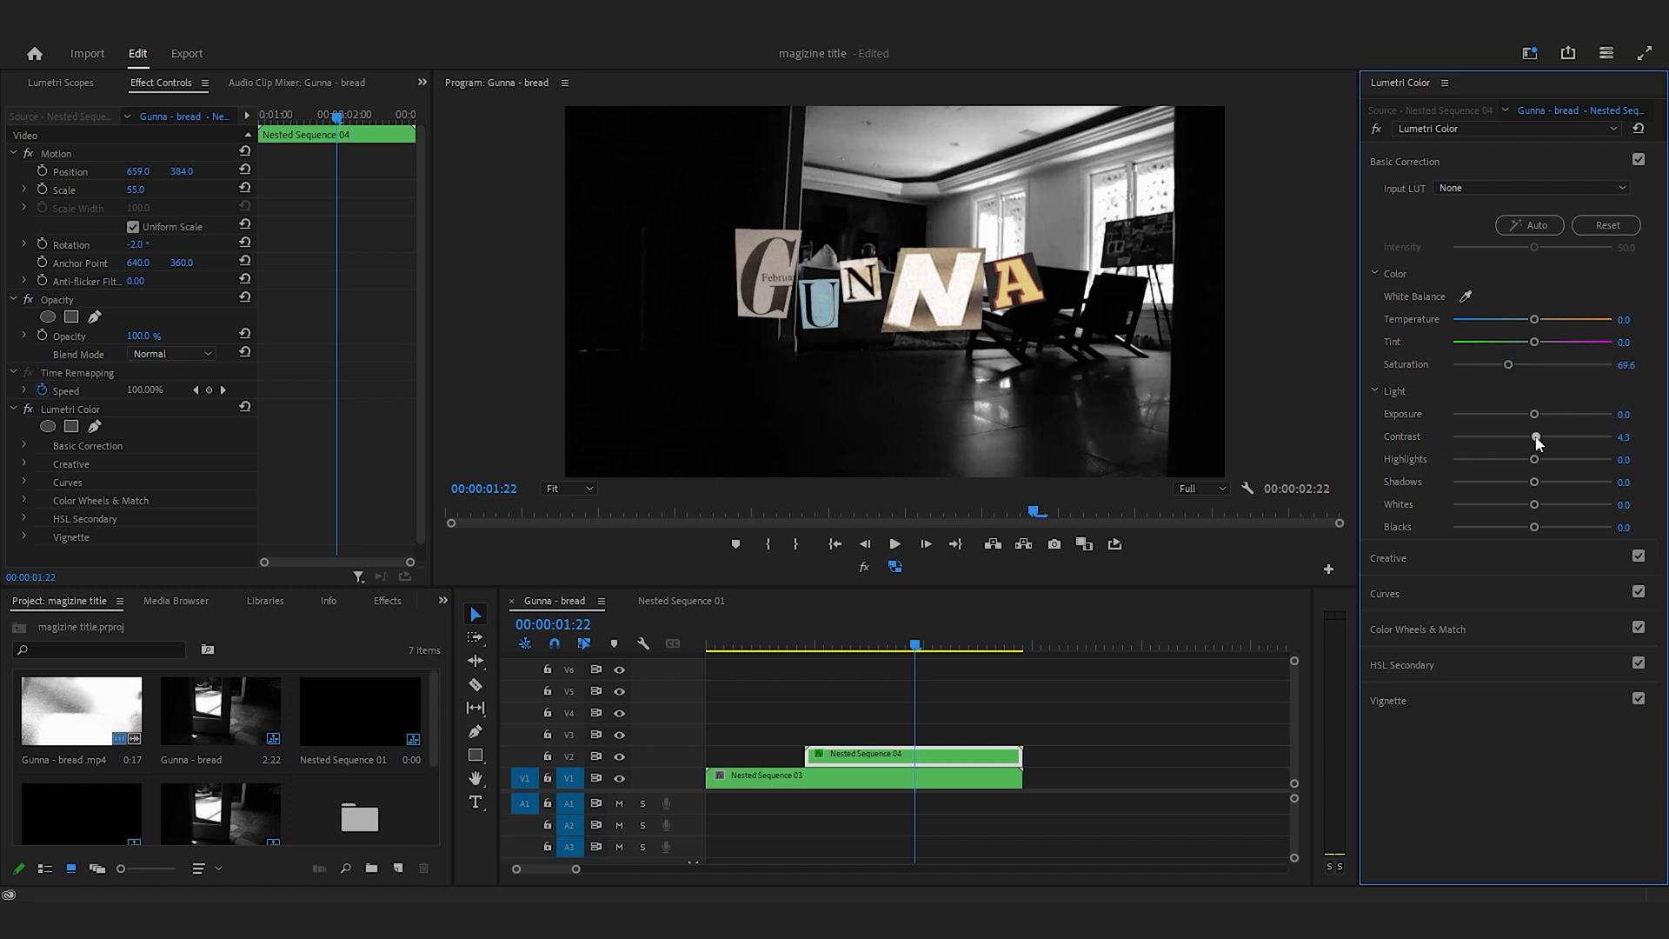
{"action": "left_click_drag", "start_coordinate": [1537, 436], "coordinate": [1603, 436]}
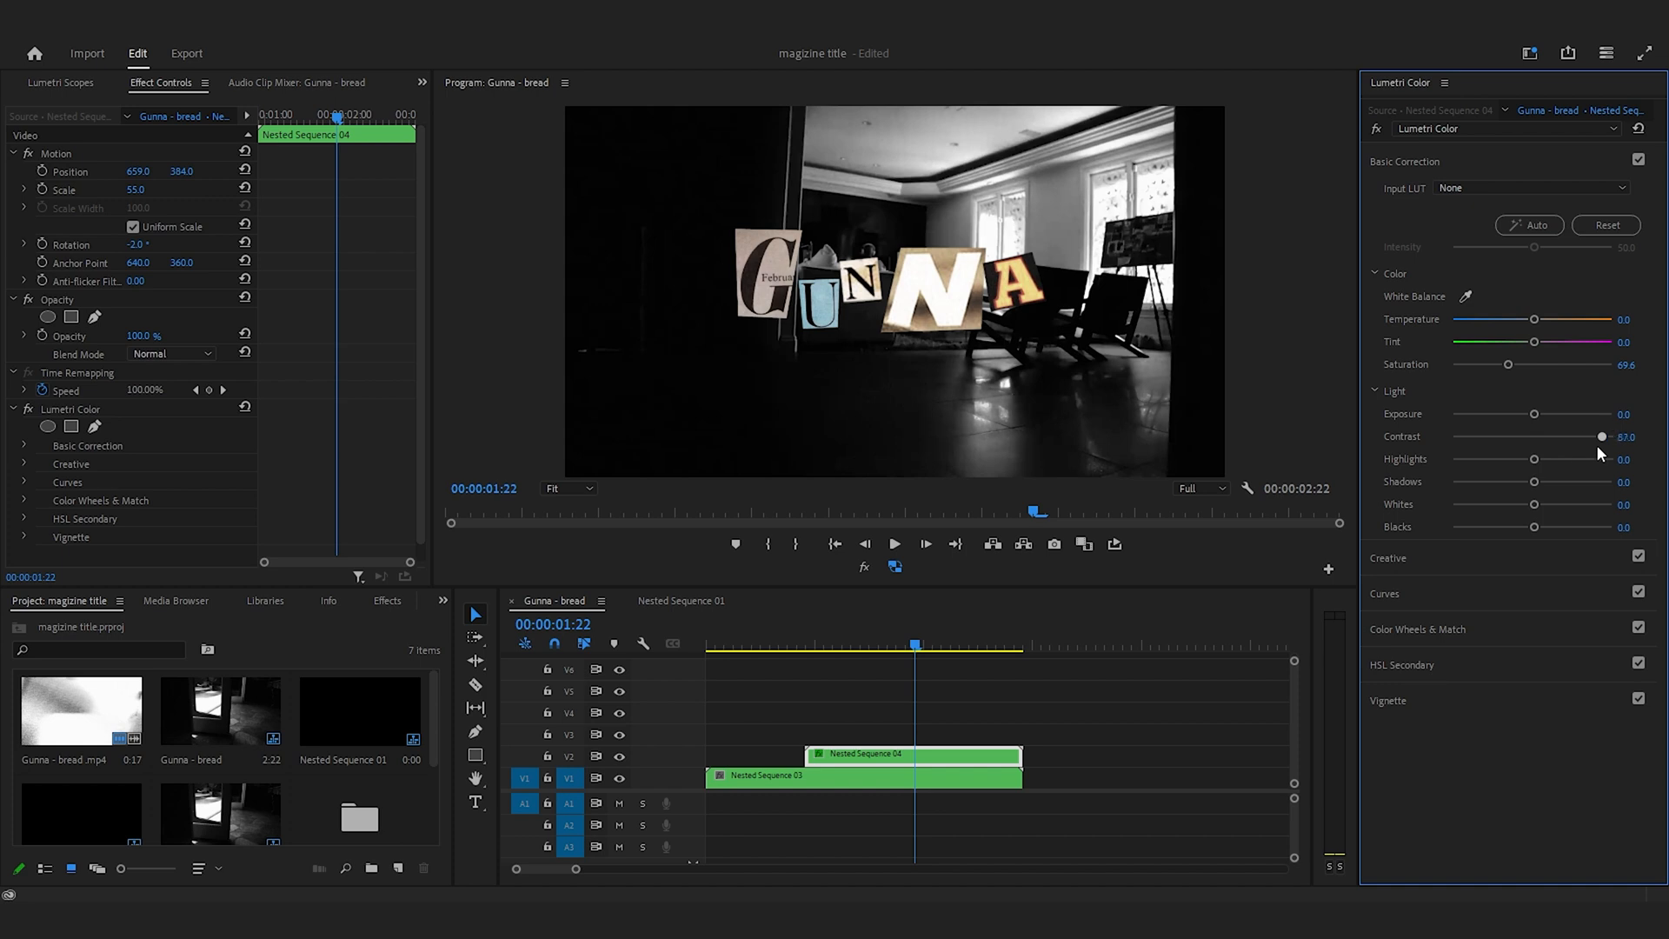
{"action": "left_click_drag", "start_coordinate": [1602, 436], "coordinate": [1510, 437]}
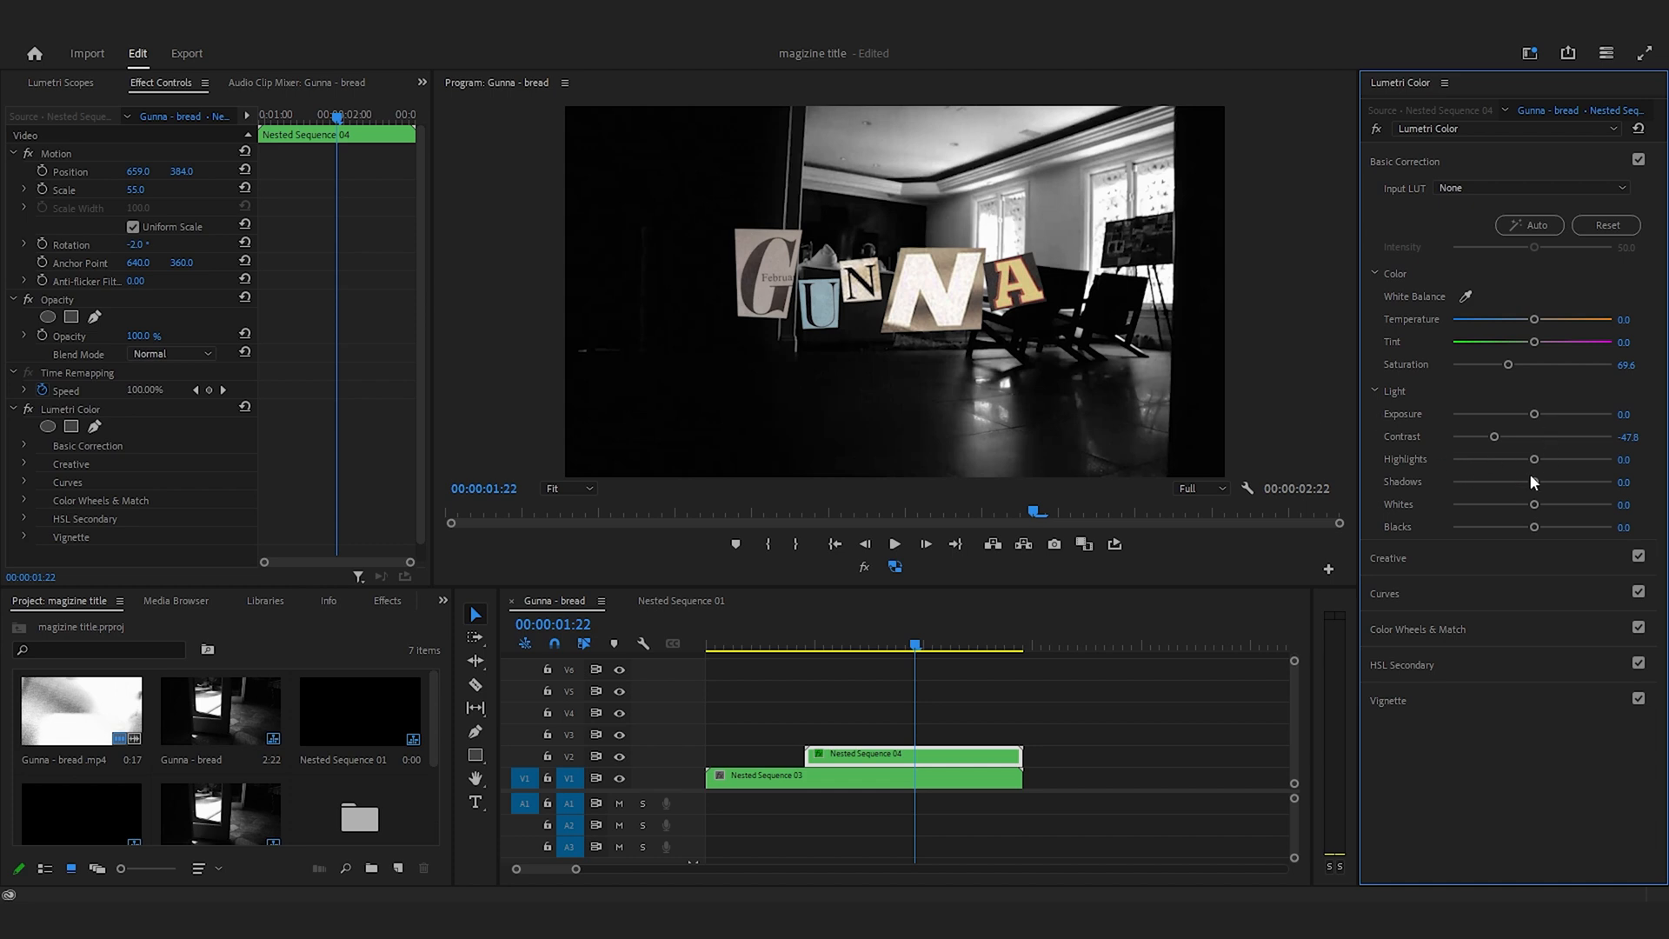
{"action": "left_click_drag", "start_coordinate": [1533, 481], "coordinate": [1507, 481]}
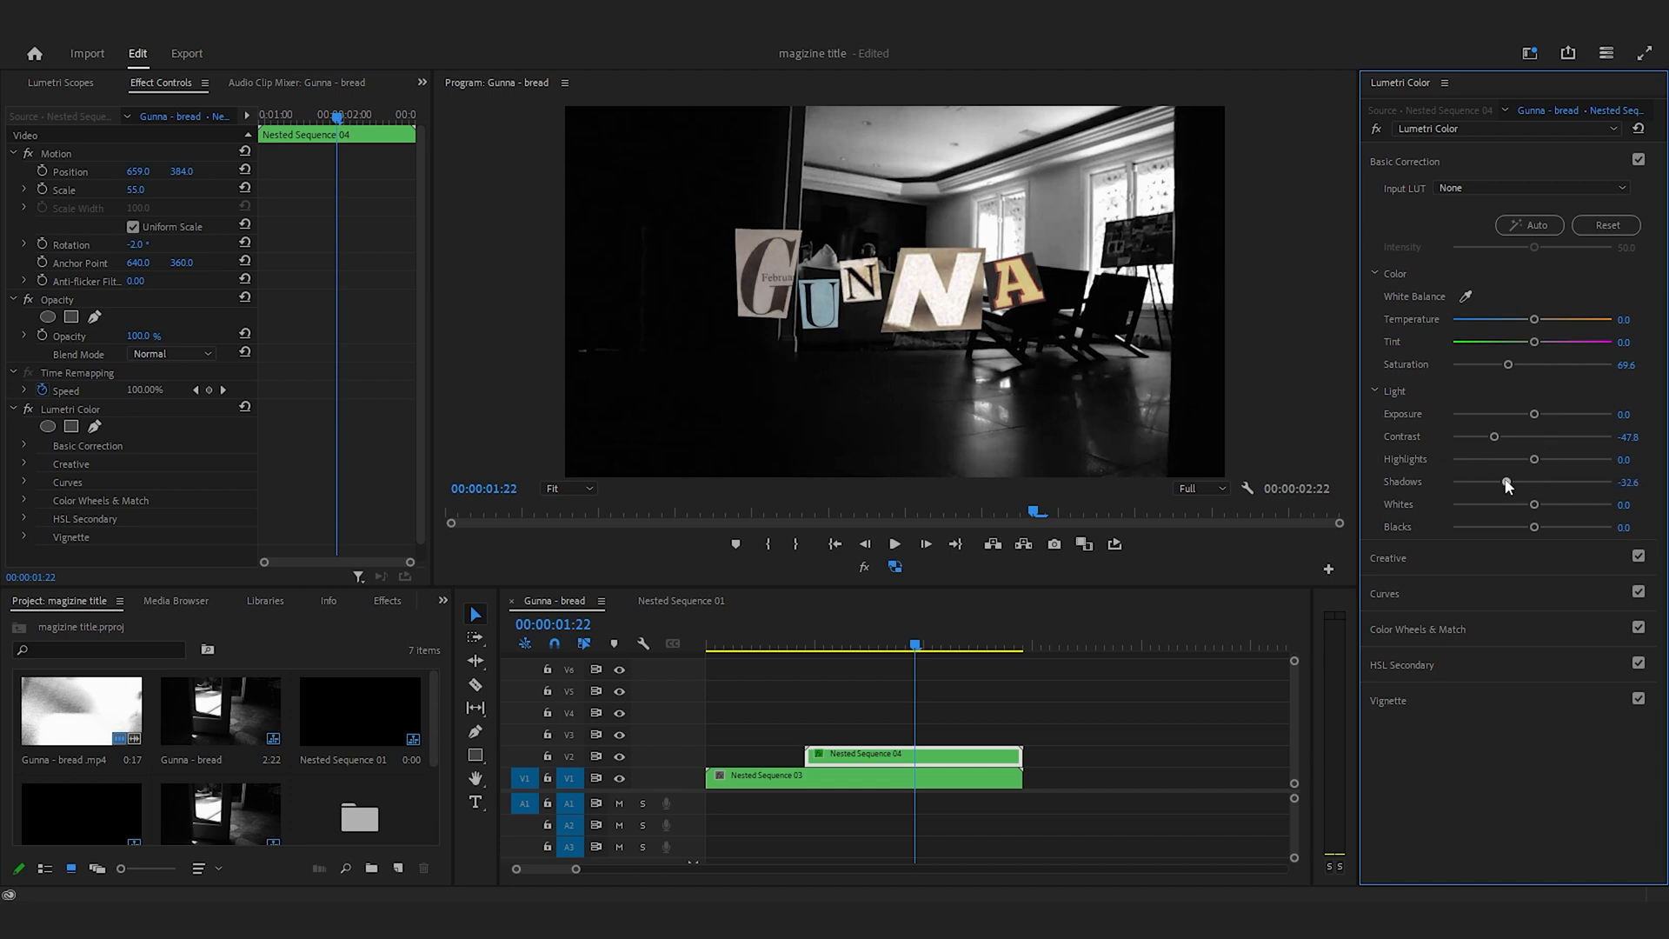
{"action": "left_click_drag", "start_coordinate": [1506, 482], "coordinate": [1533, 483]}
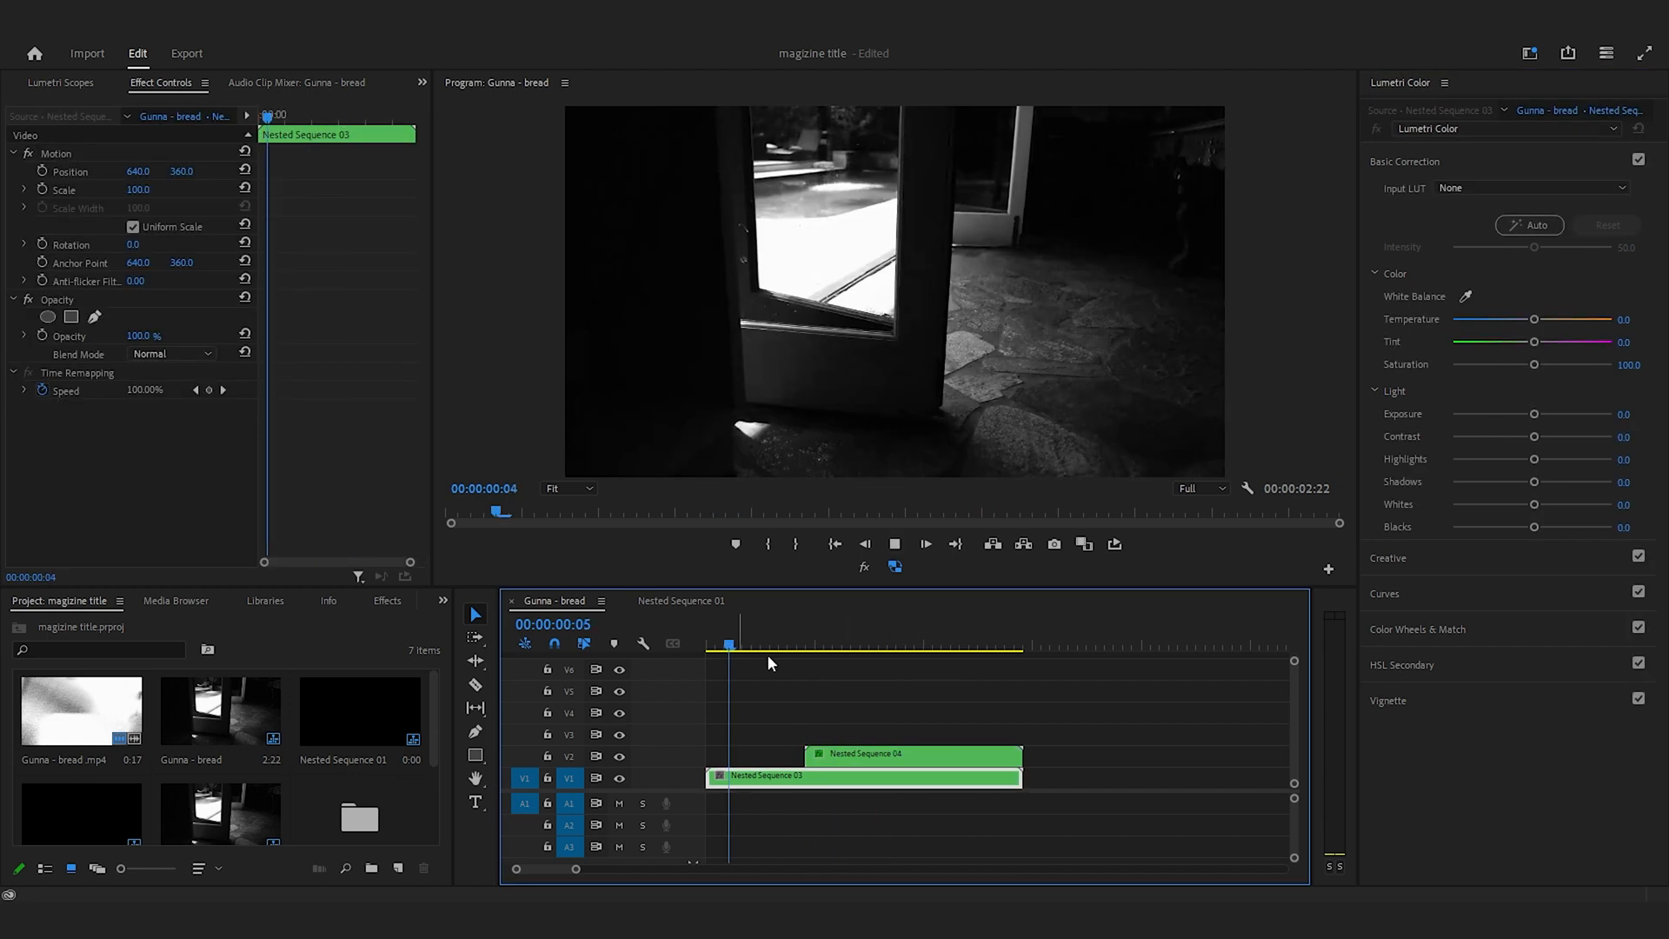
{"action": "left_click", "coordinate": [905, 647]}
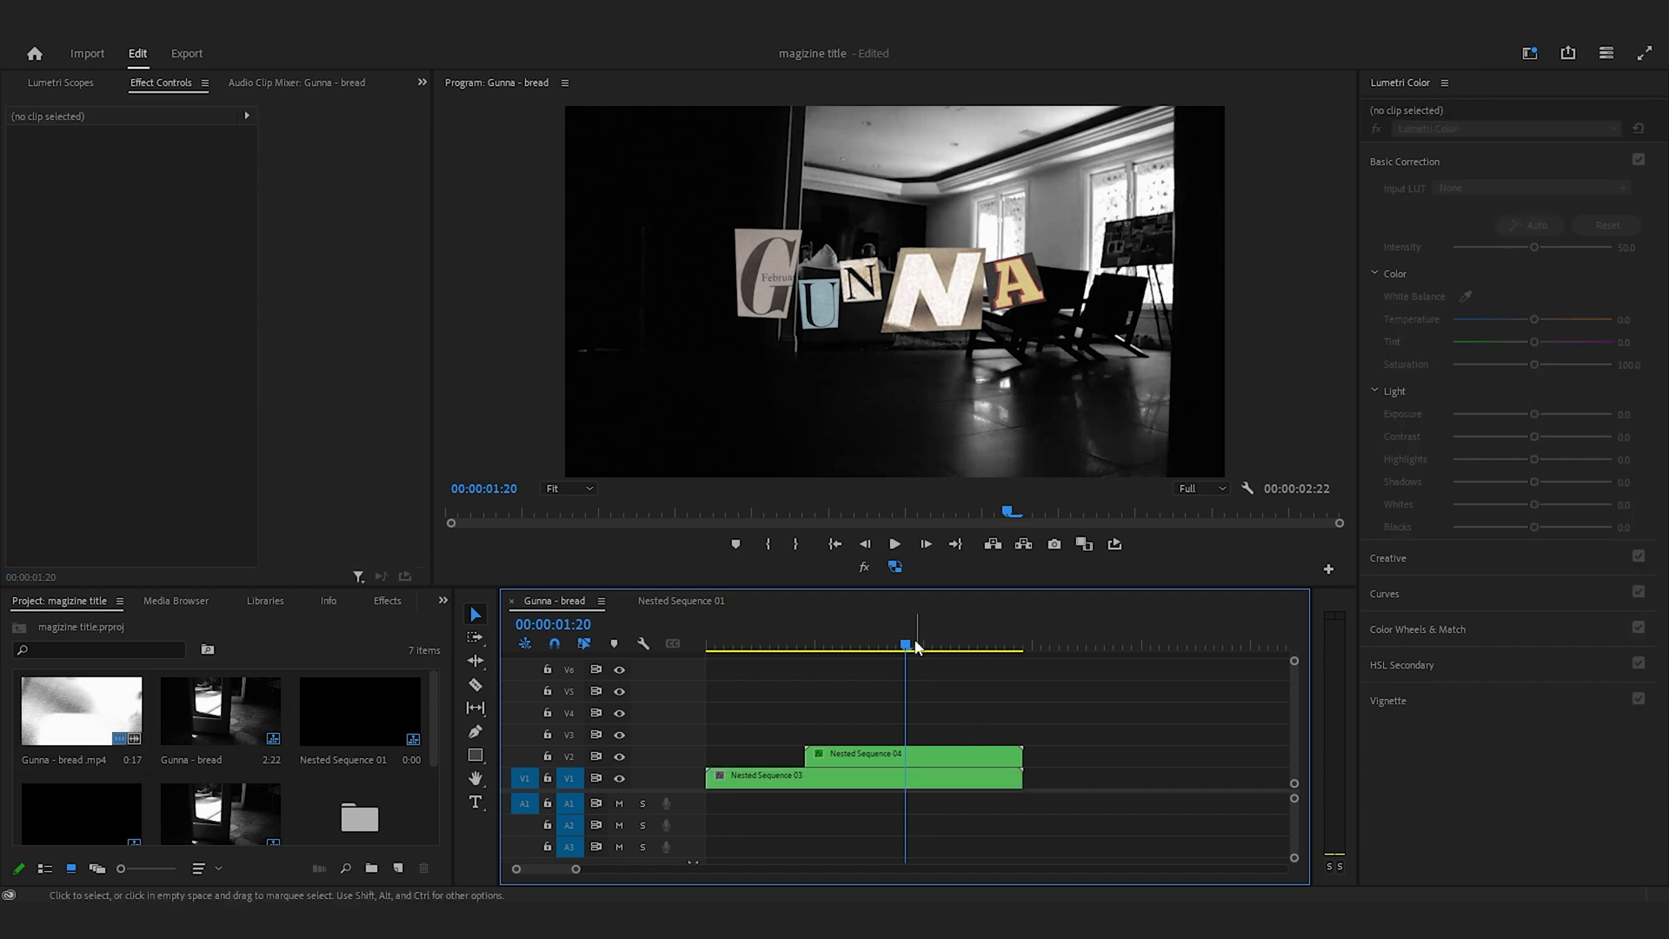
{"action": "left_click", "coordinate": [863, 775]}
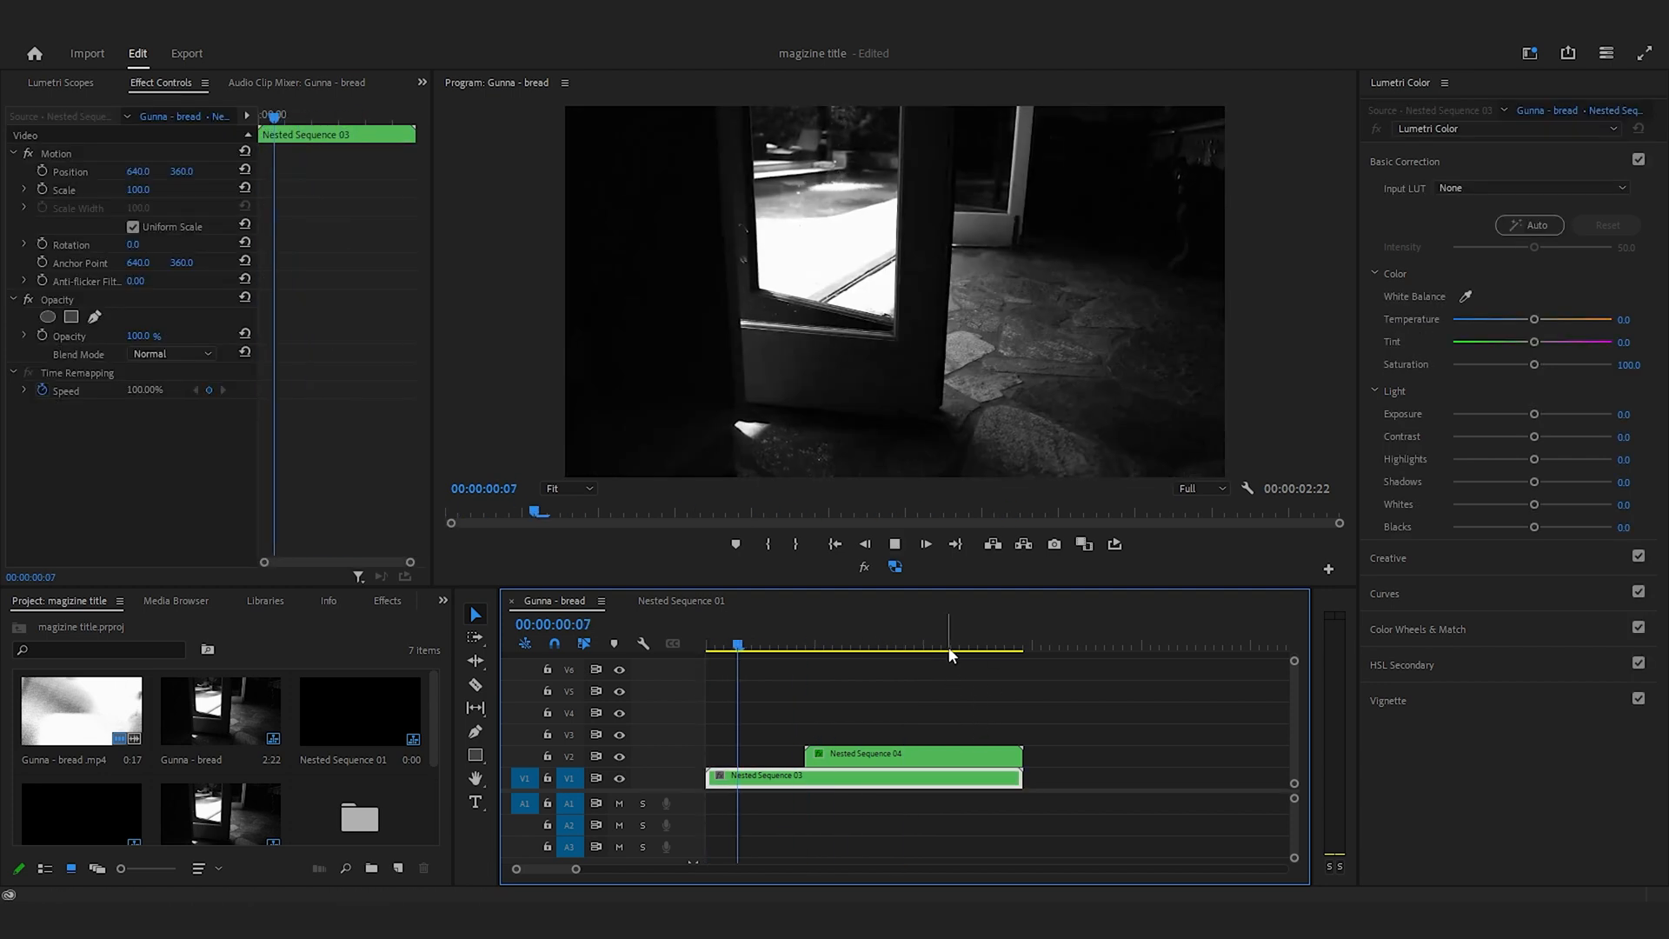